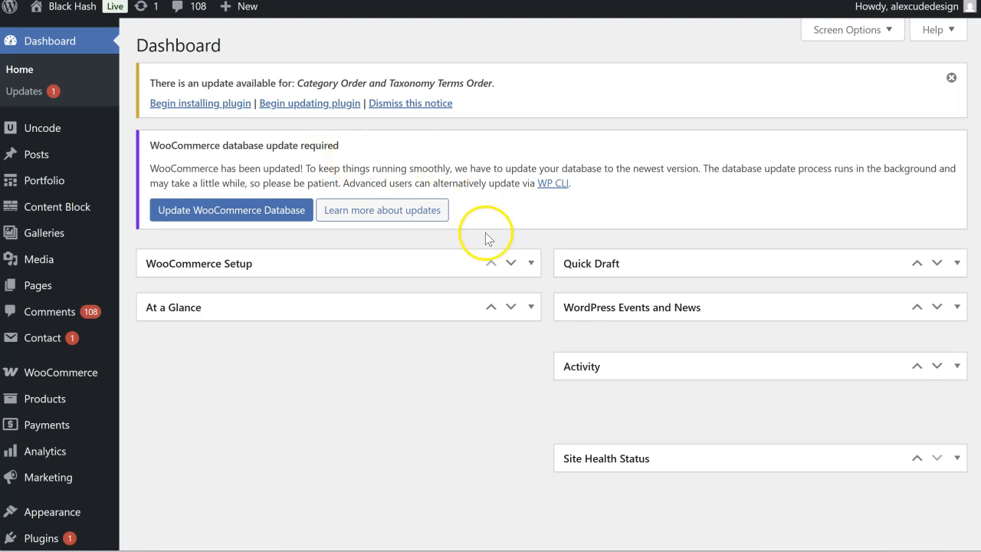
mouse_move(232, 254)
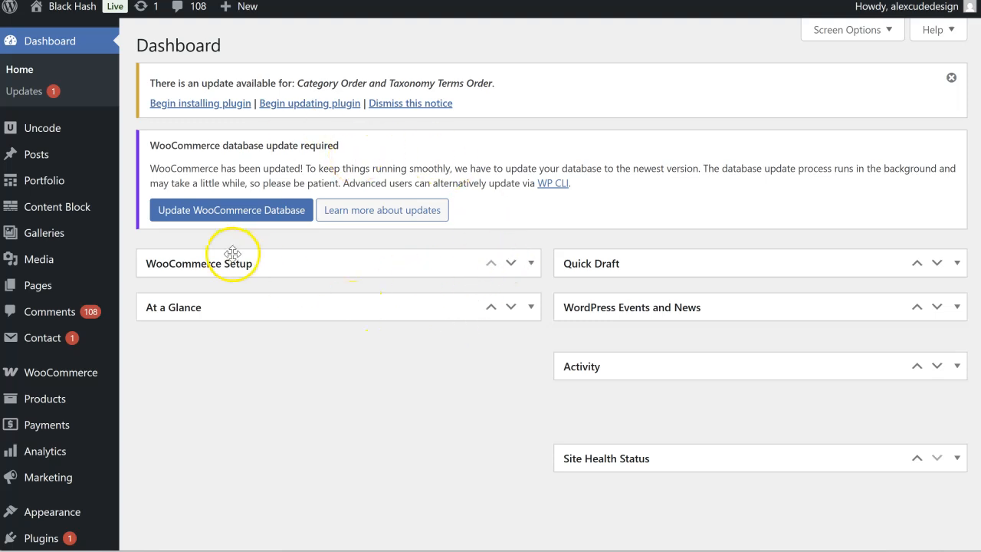
mouse_move(159, 243)
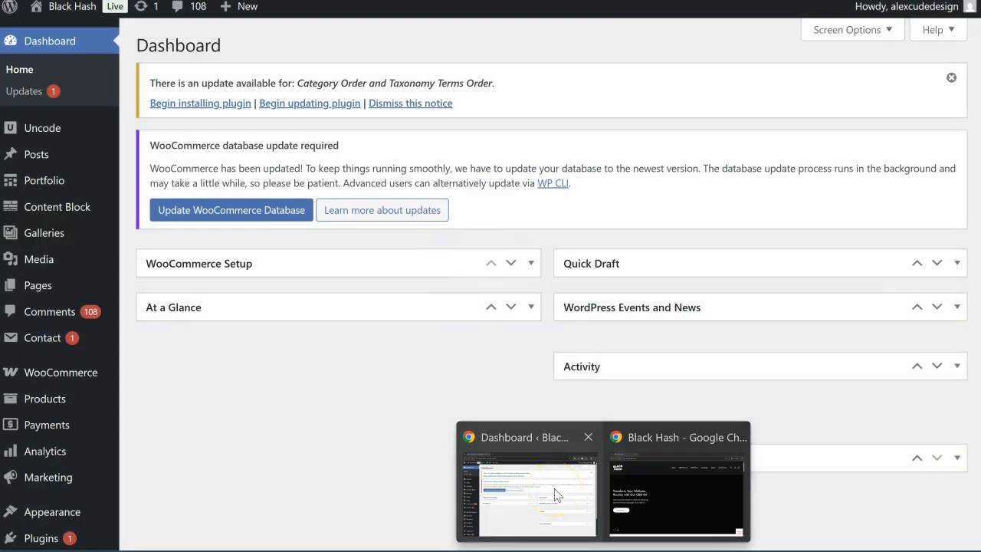
Check the Black Hash storefront, then activate Age Gate from the Plugins list
click(677, 437)
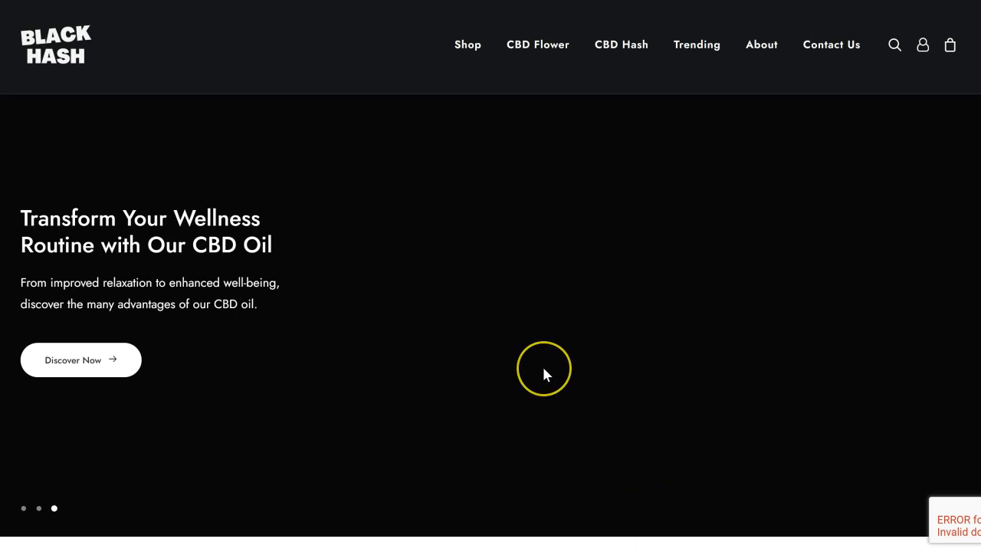
scroll(down, 3)
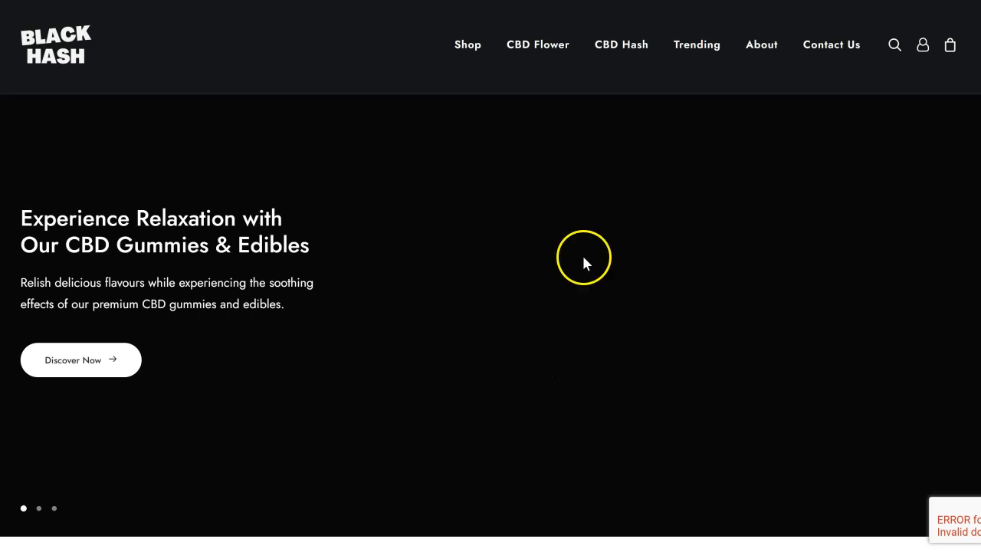
mouse_move(619, 223)
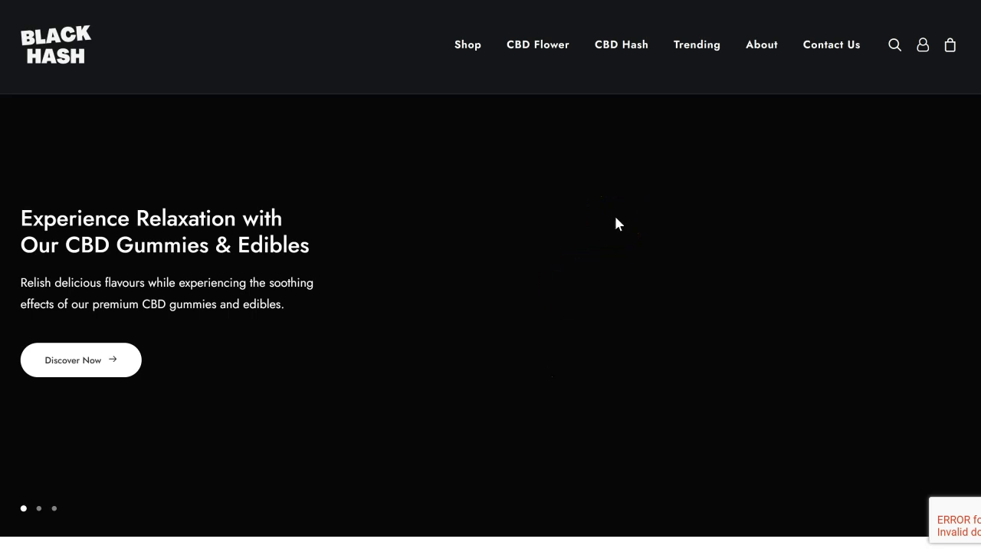
mouse_move(618, 223)
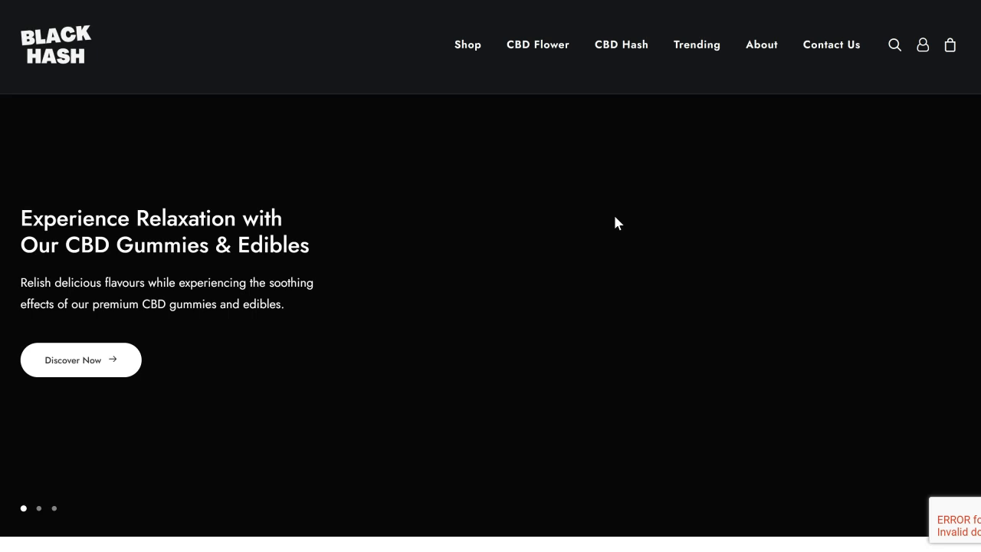
mouse_move(582, 270)
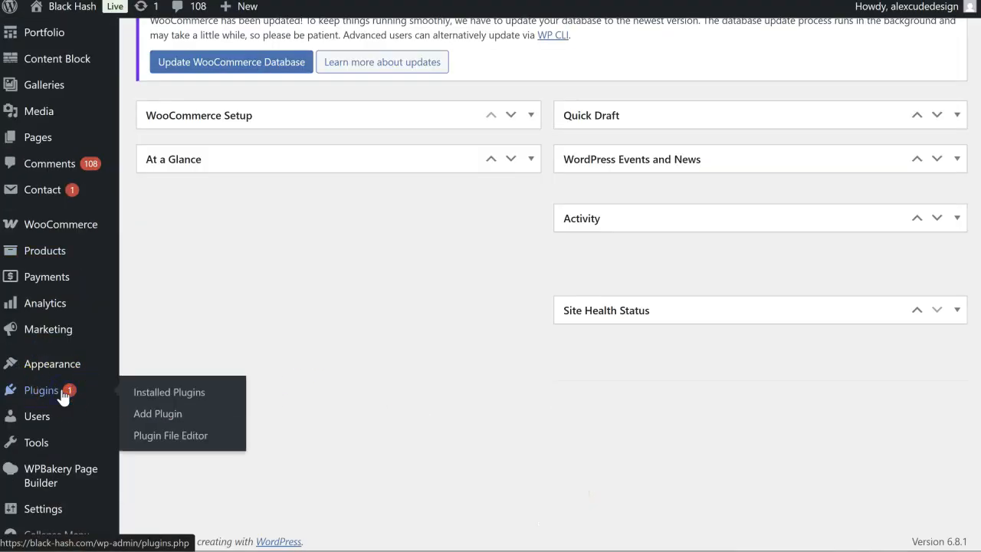
click(169, 391)
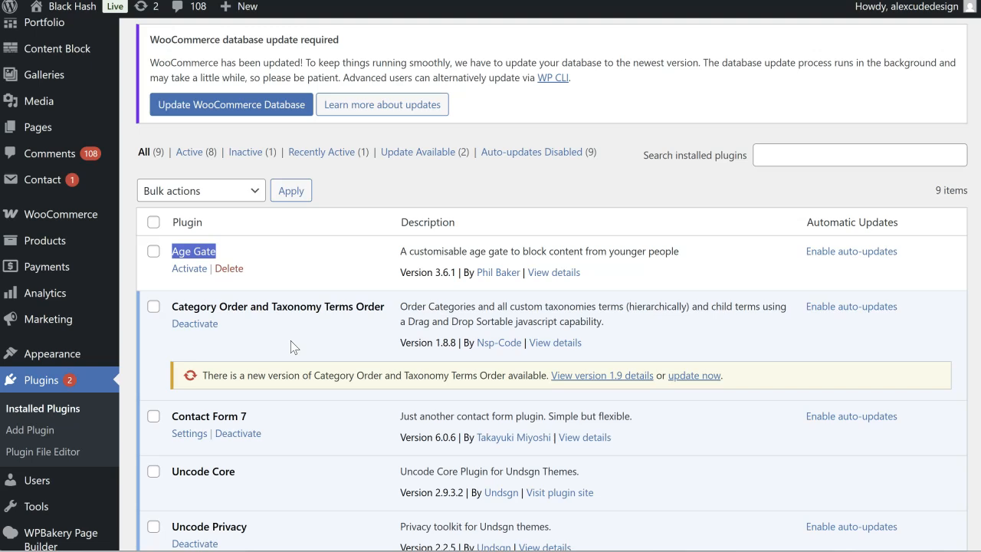
scroll(down, 3)
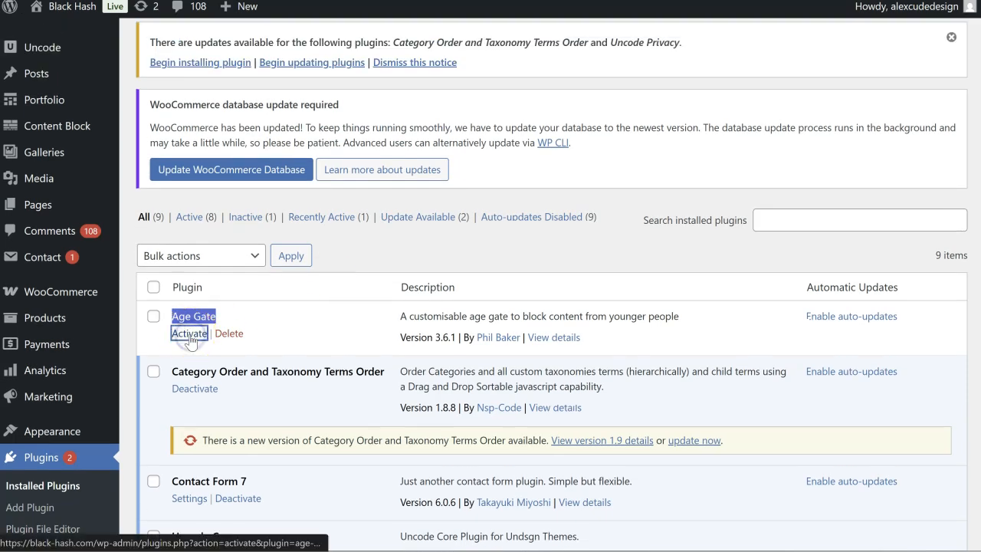
click(189, 332)
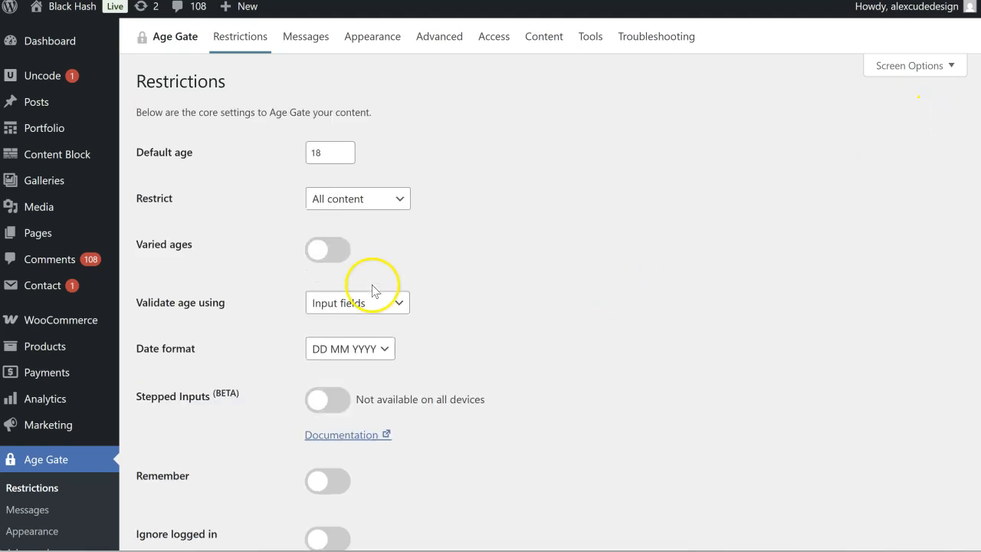
click(329, 152)
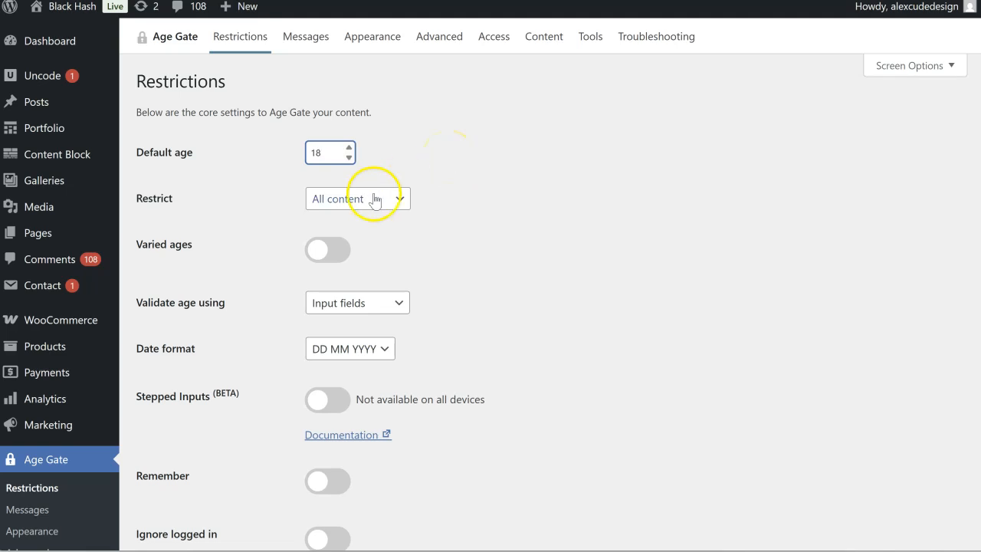
click(357, 199)
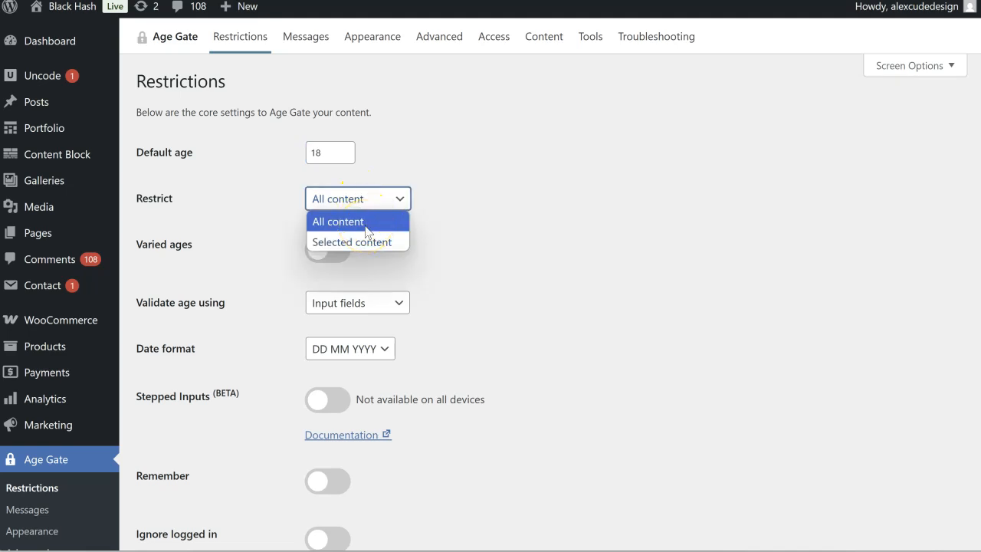
click(354, 241)
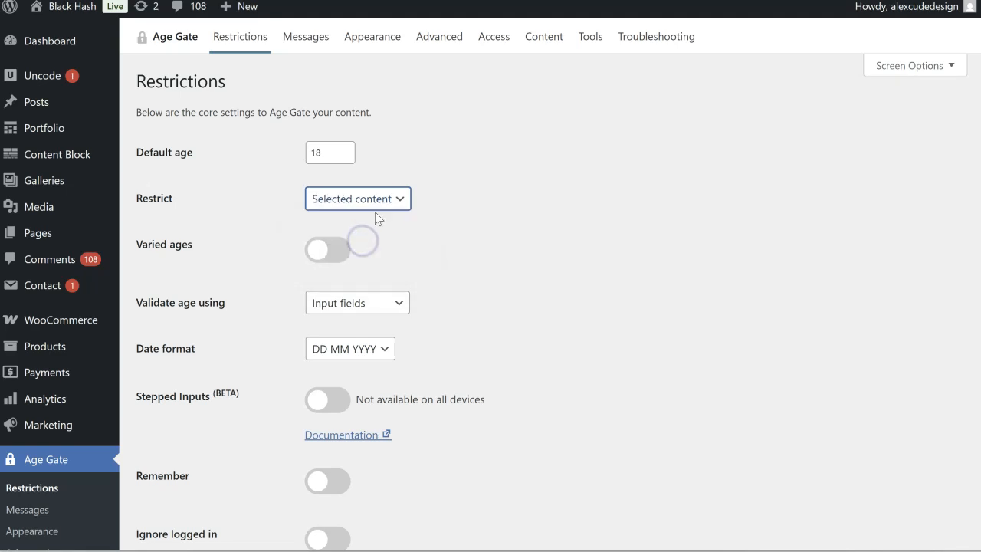
click(357, 199)
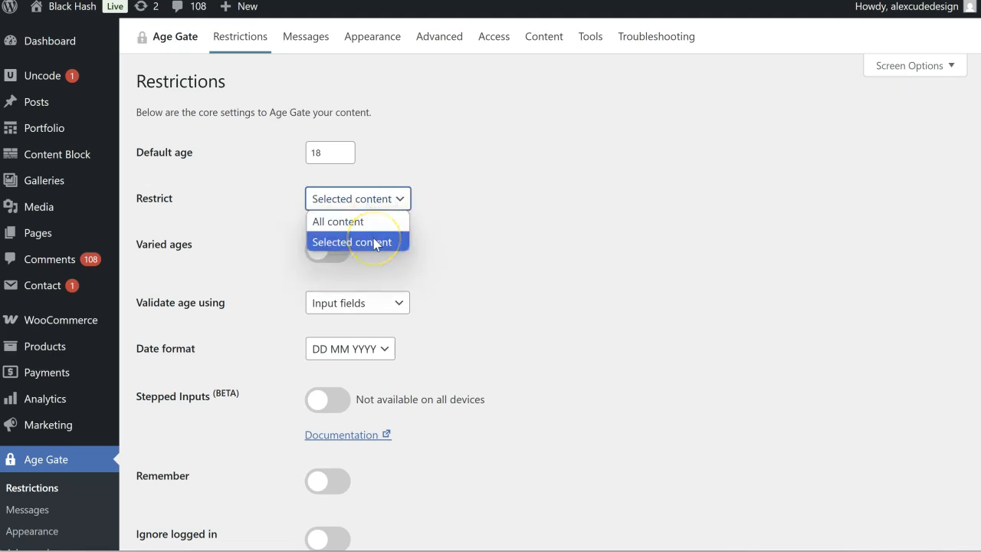
click(353, 241)
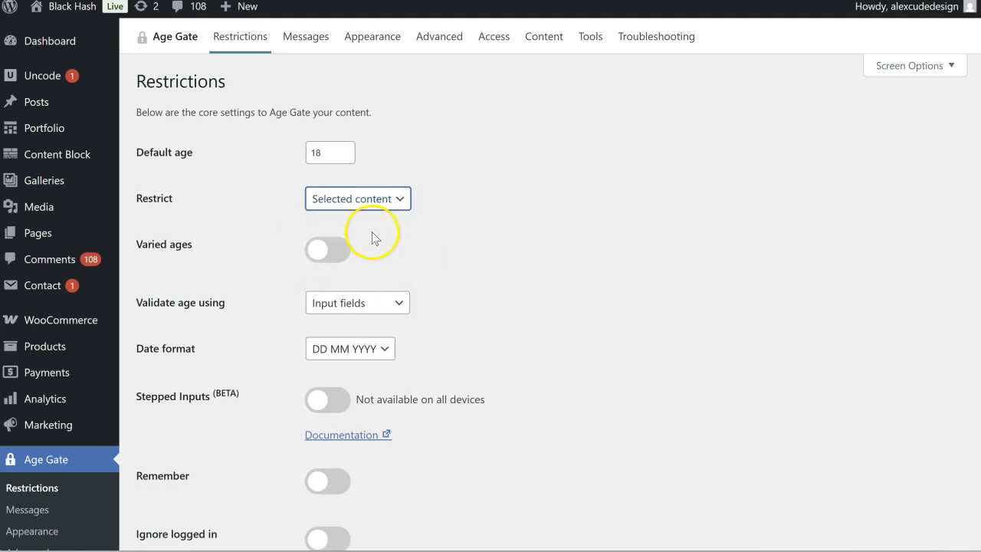
click(357, 198)
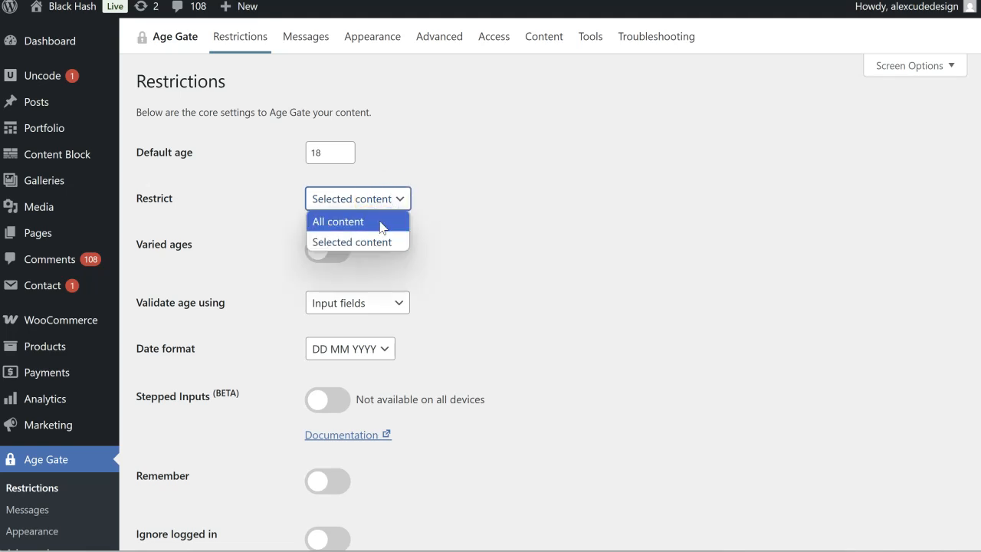
click(337, 221)
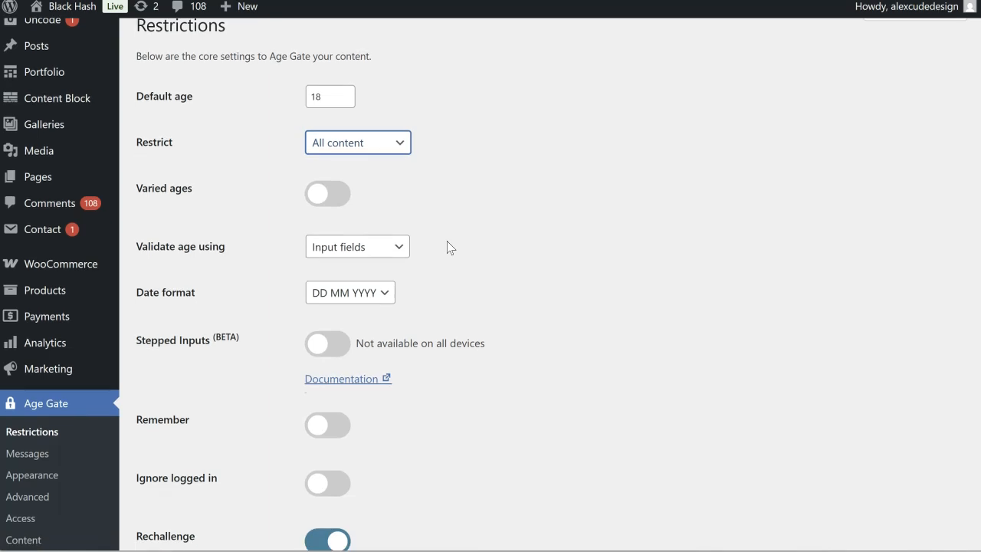
click(327, 193)
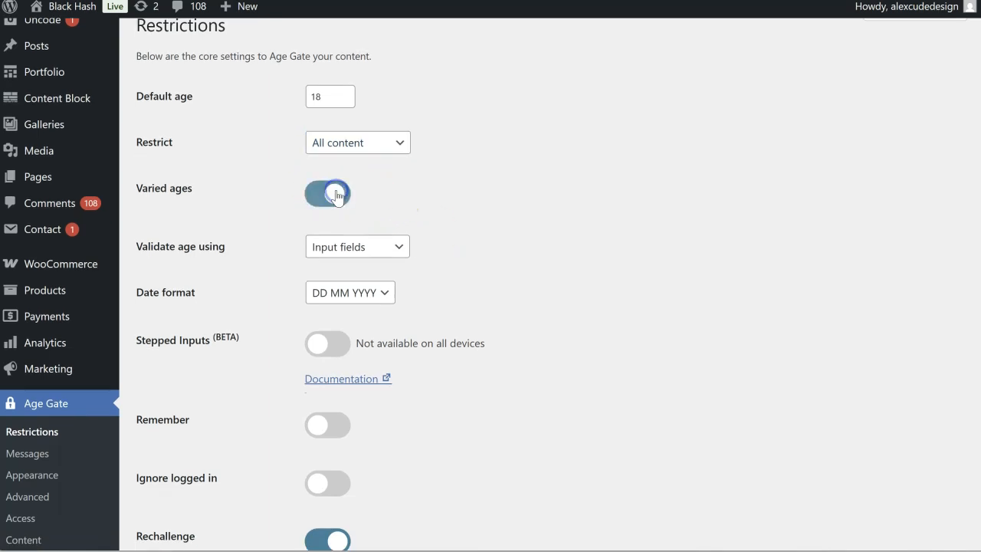
click(328, 193)
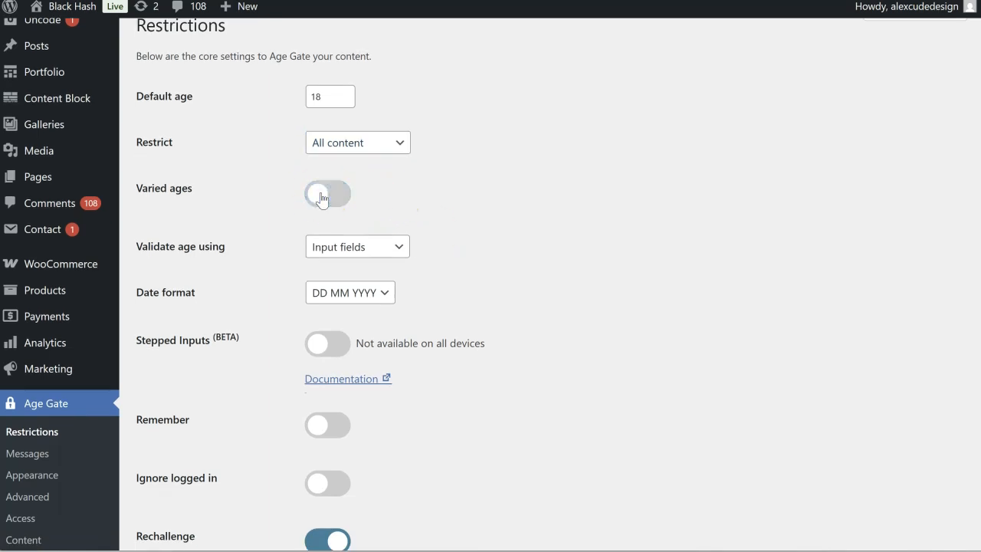
scroll(down, 3)
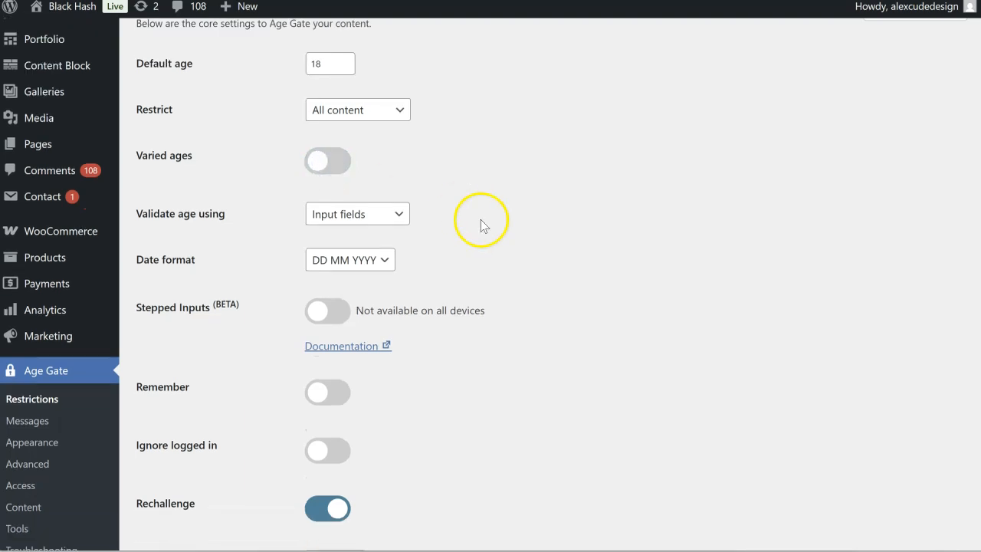
click(356, 214)
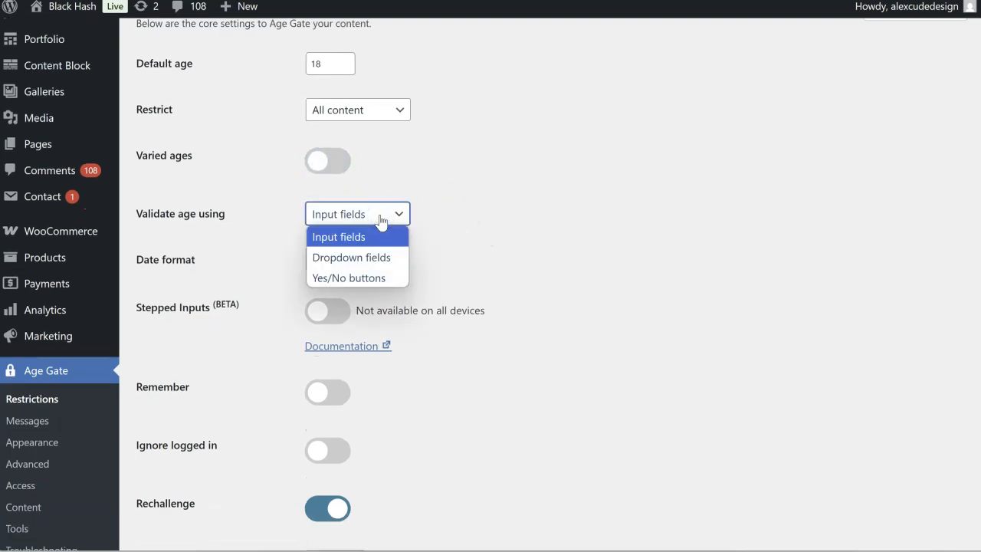
click(338, 236)
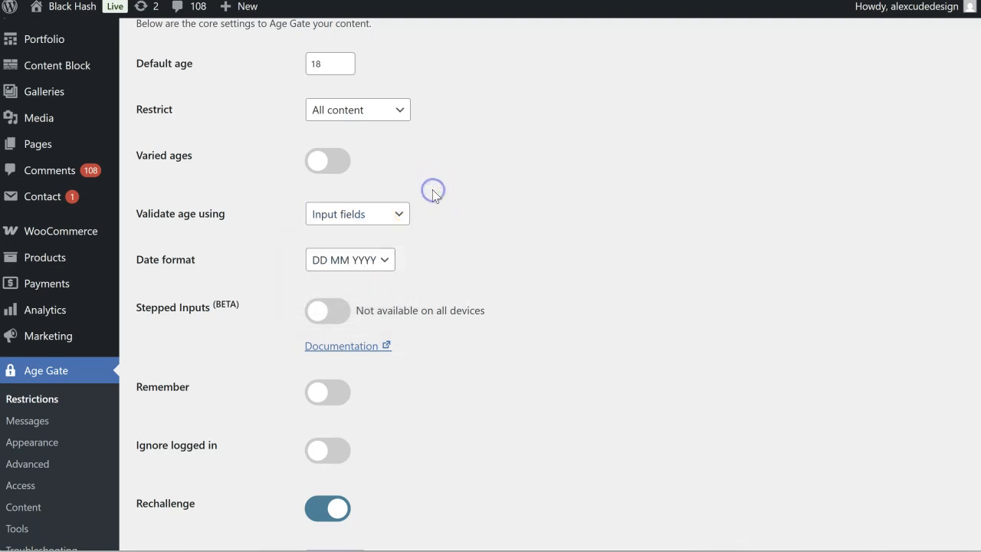
scroll(down, 3)
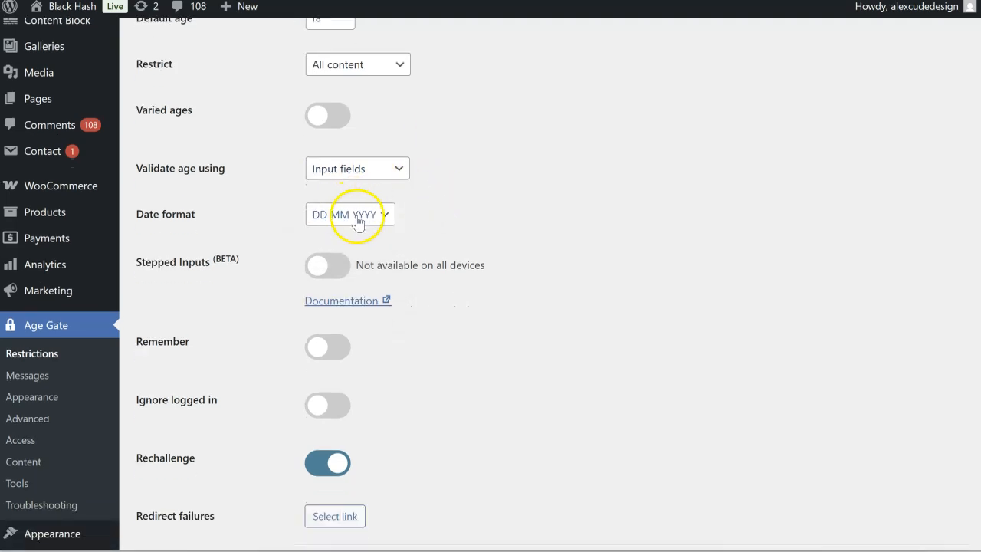
click(350, 214)
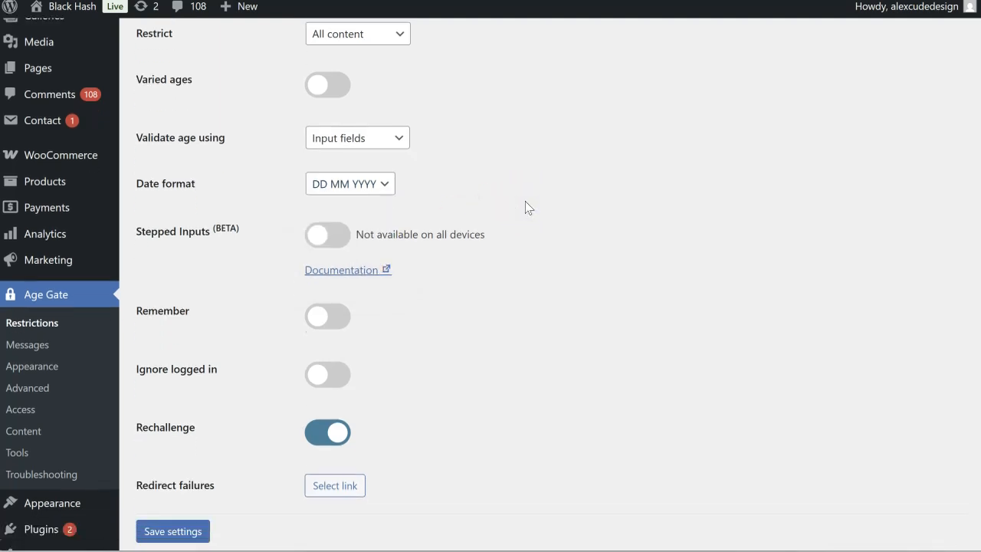
scroll(down, 3)
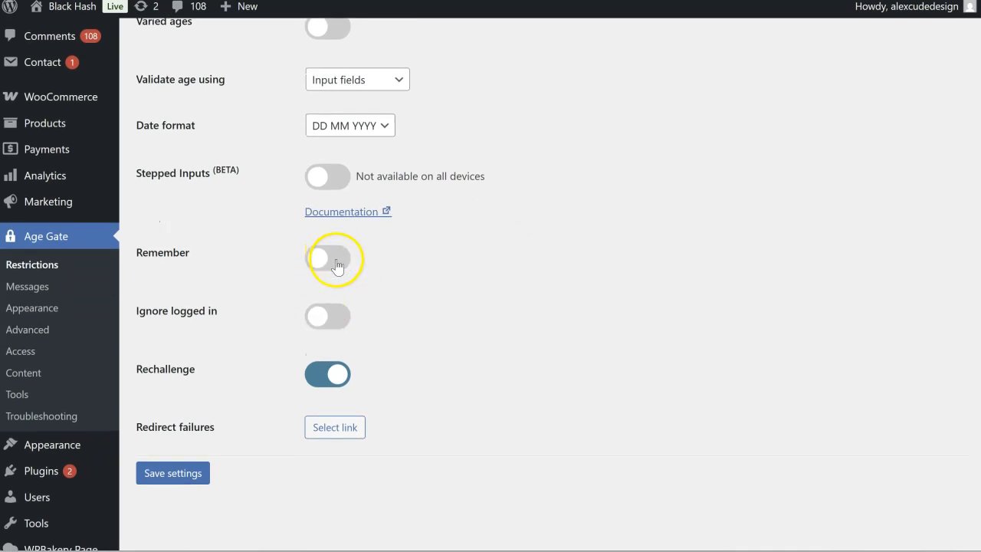
mouse_move(330, 316)
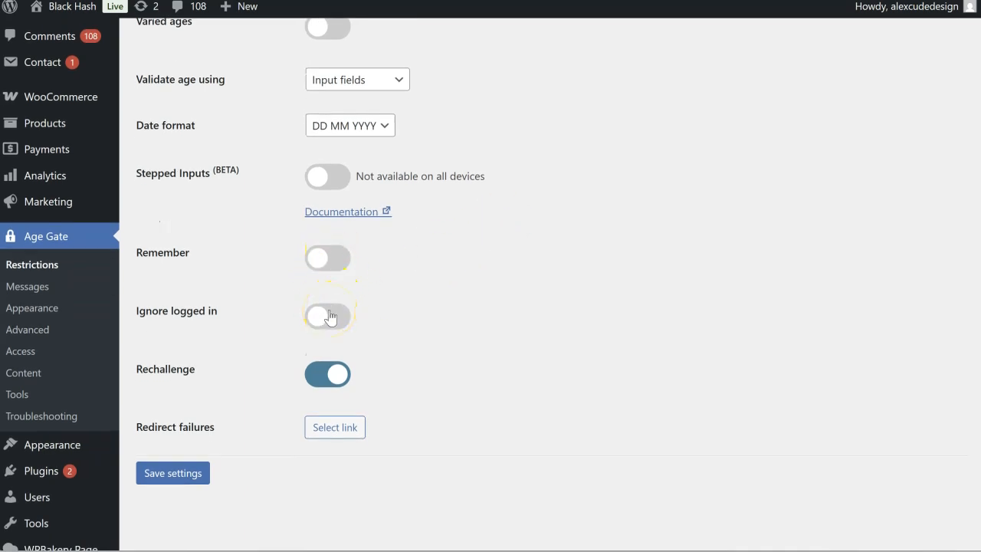
scroll(down, 3)
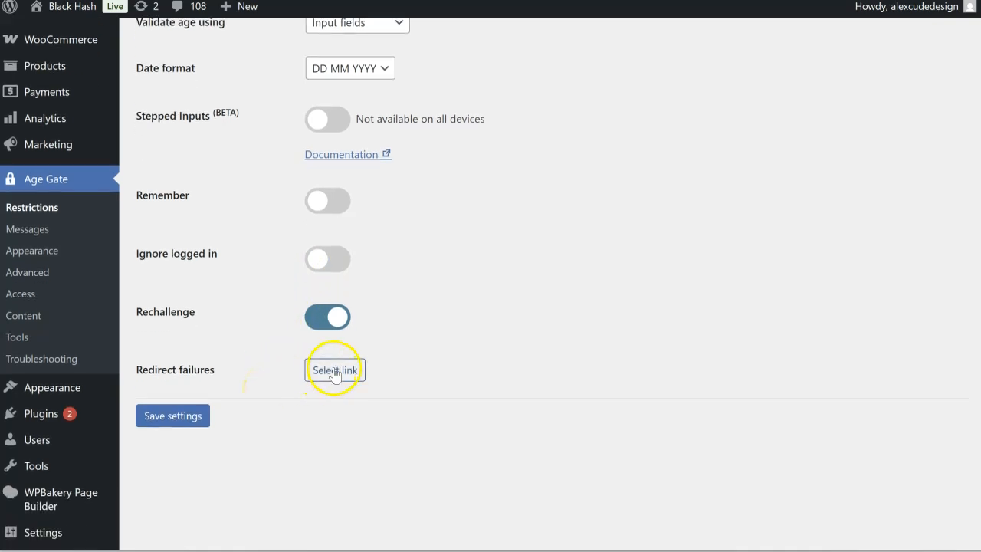
Choose a redirect for failed verifications and begin entering its destination URL
click(335, 370)
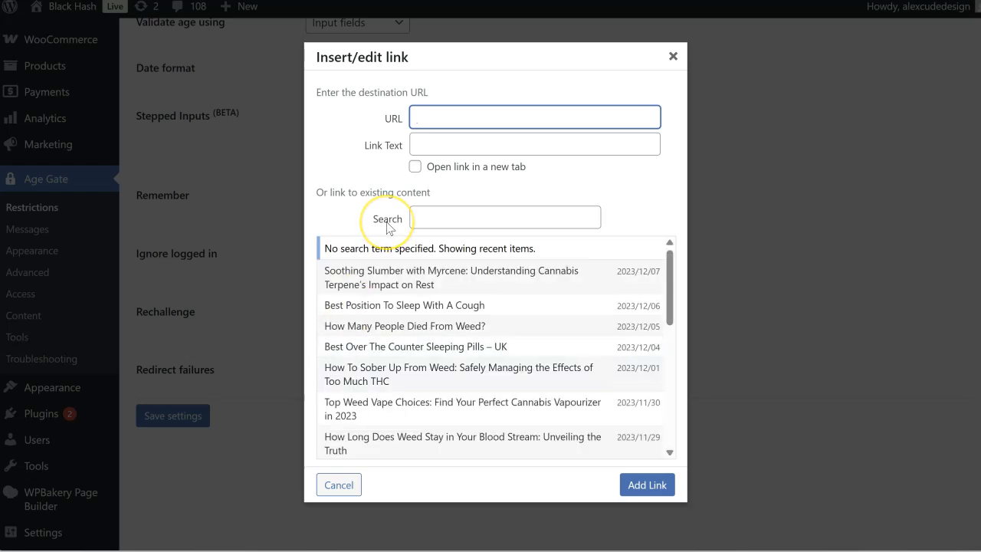
click(534, 116)
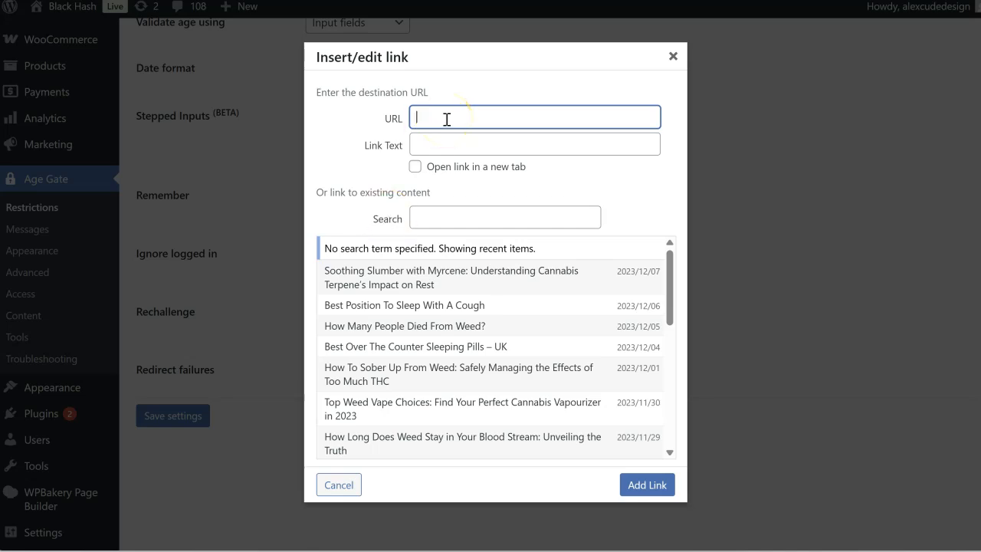
mouse_move(560, 128)
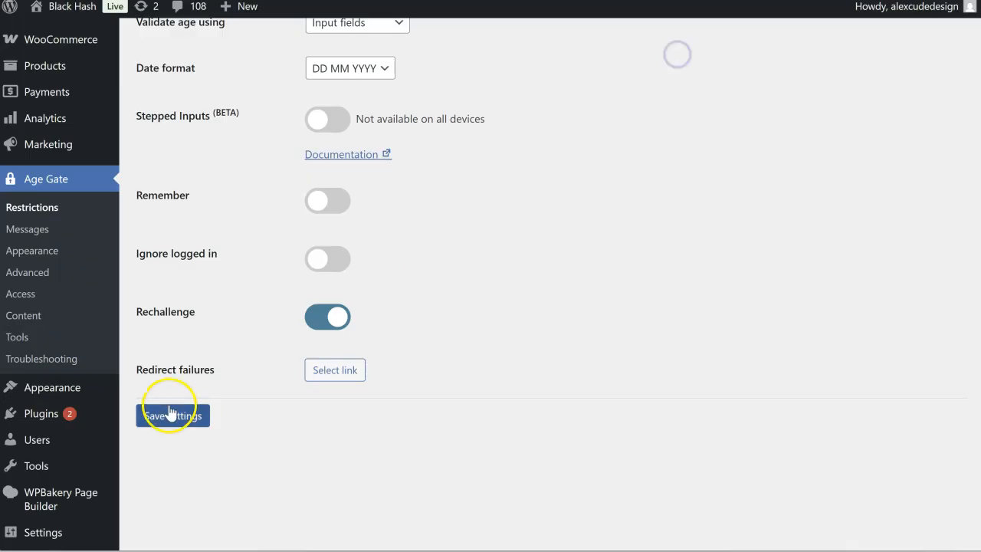
click(173, 415)
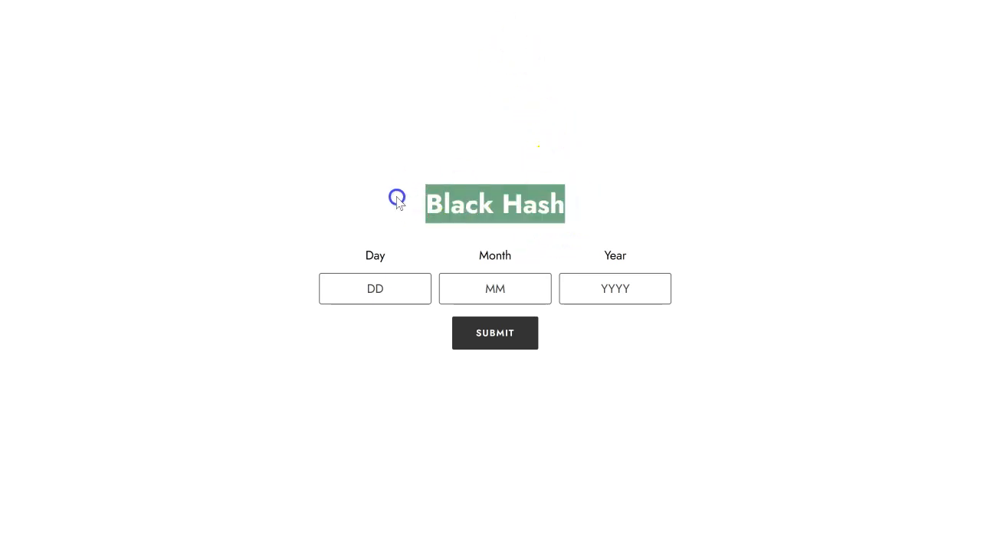
mouse_move(571, 211)
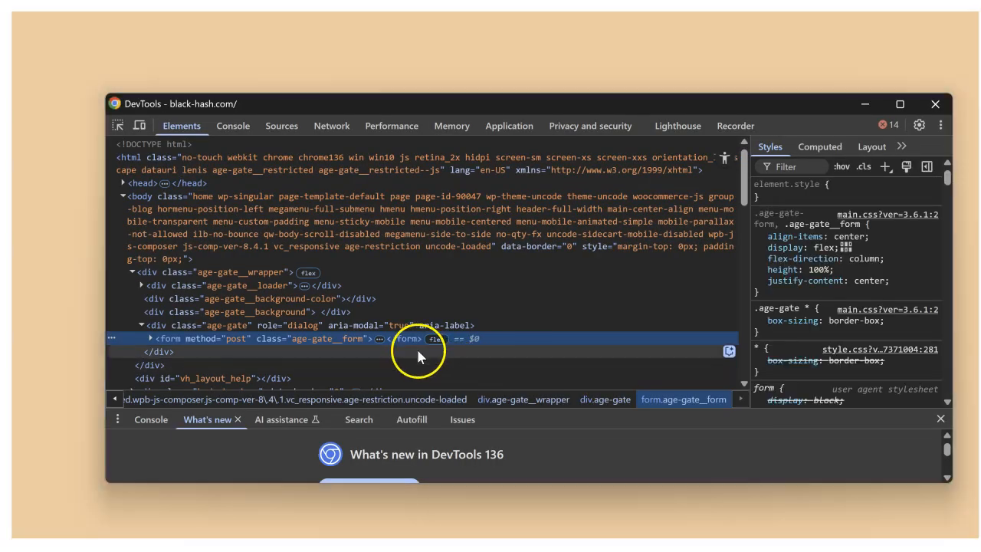
Inspect the age gate form markup, then submit birth date 20/10/1980 on the pop-up
click(153, 338)
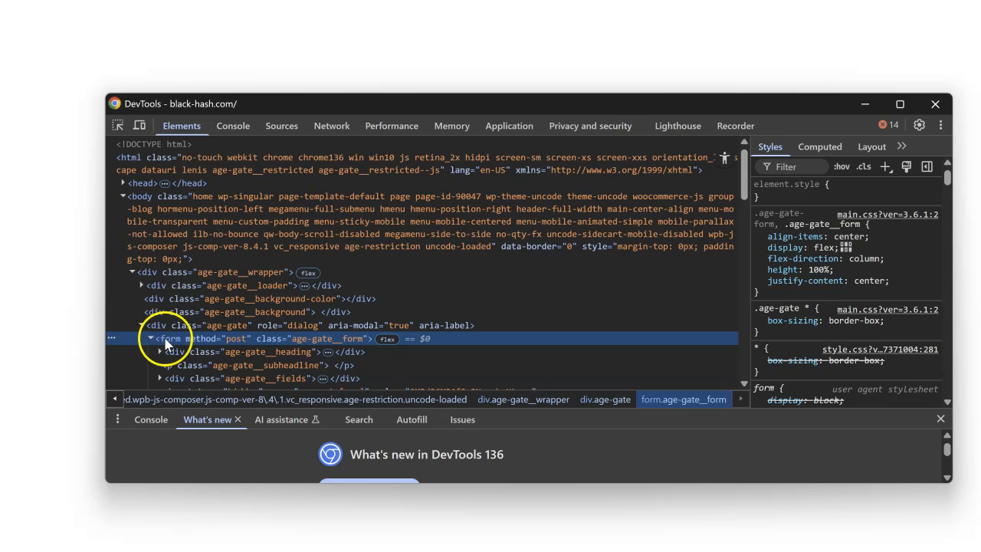
click(161, 351)
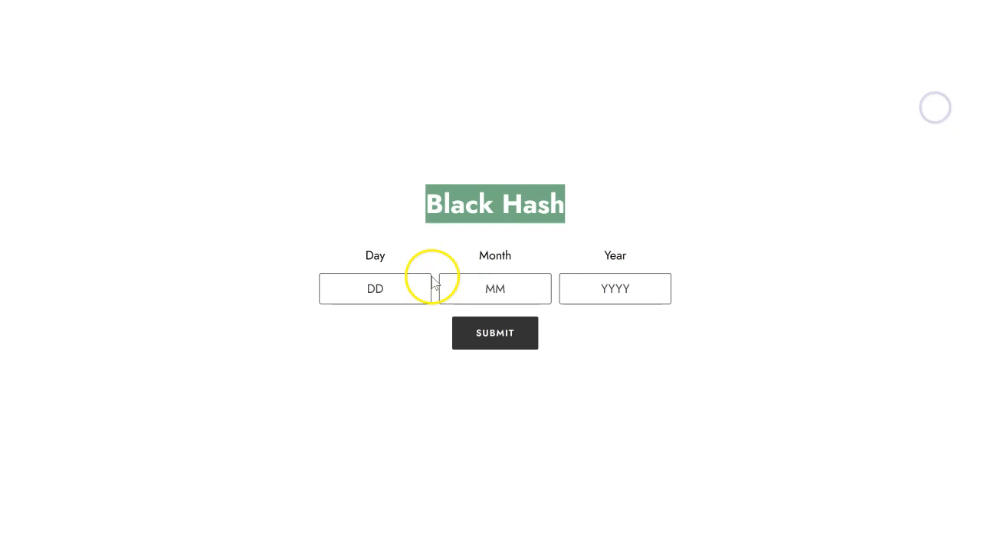
text(20)
text(10)
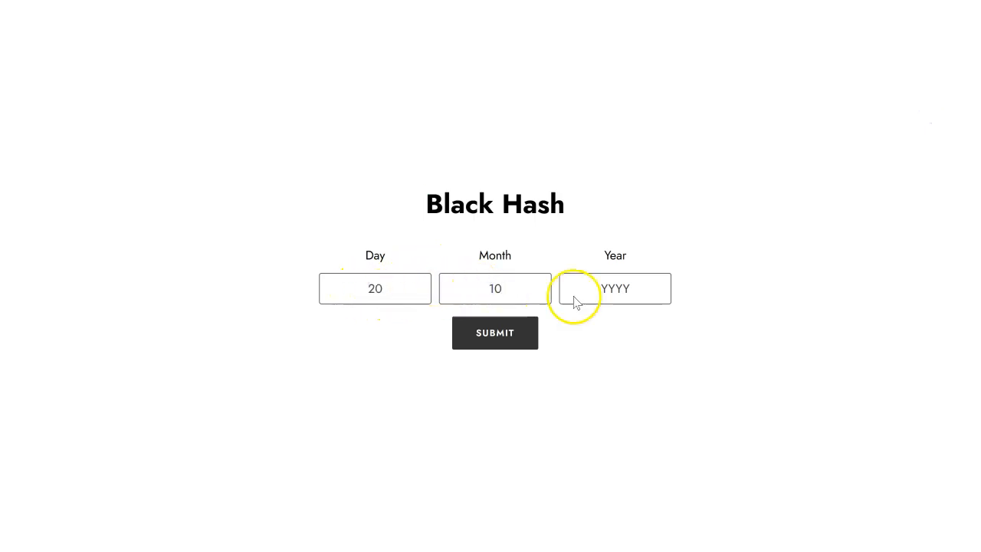
text(1980)
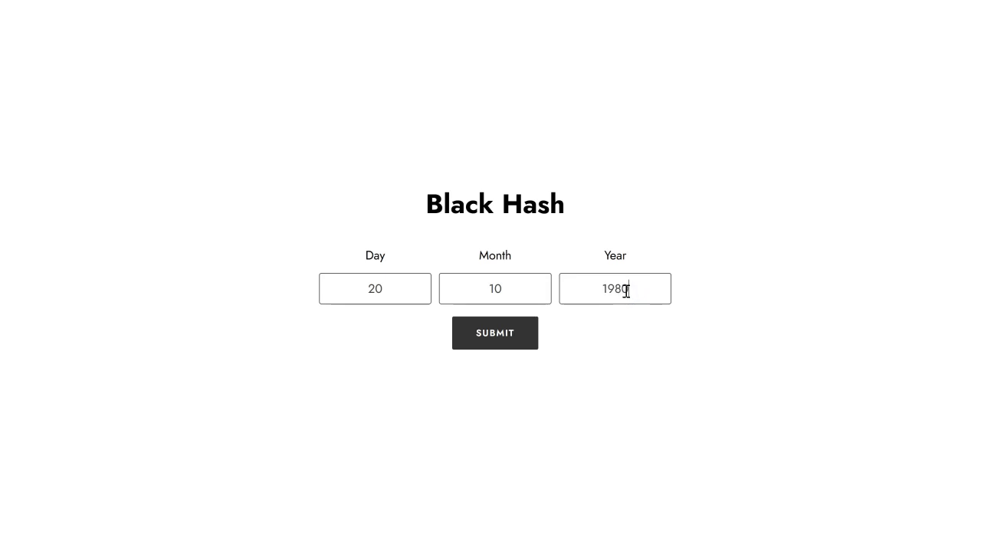
click(495, 333)
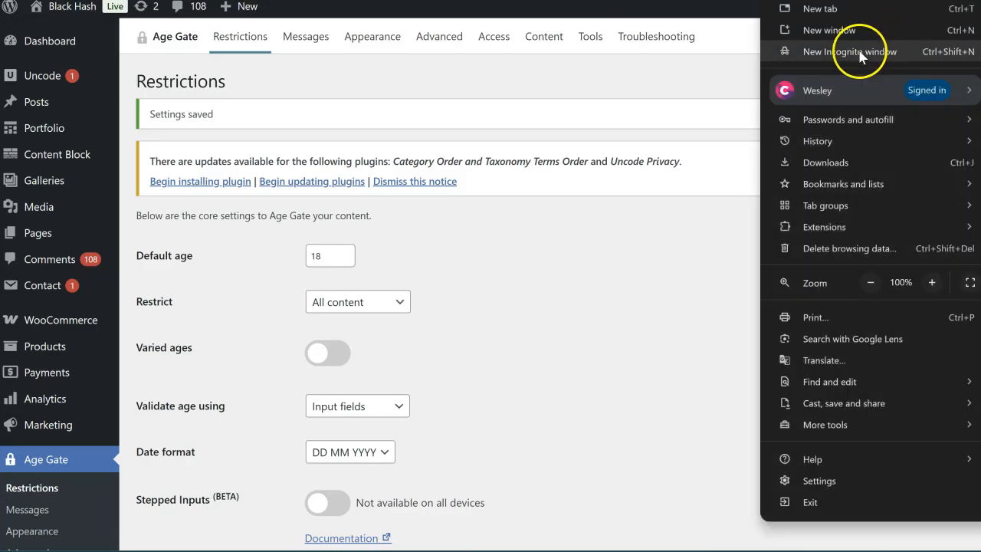
click(849, 51)
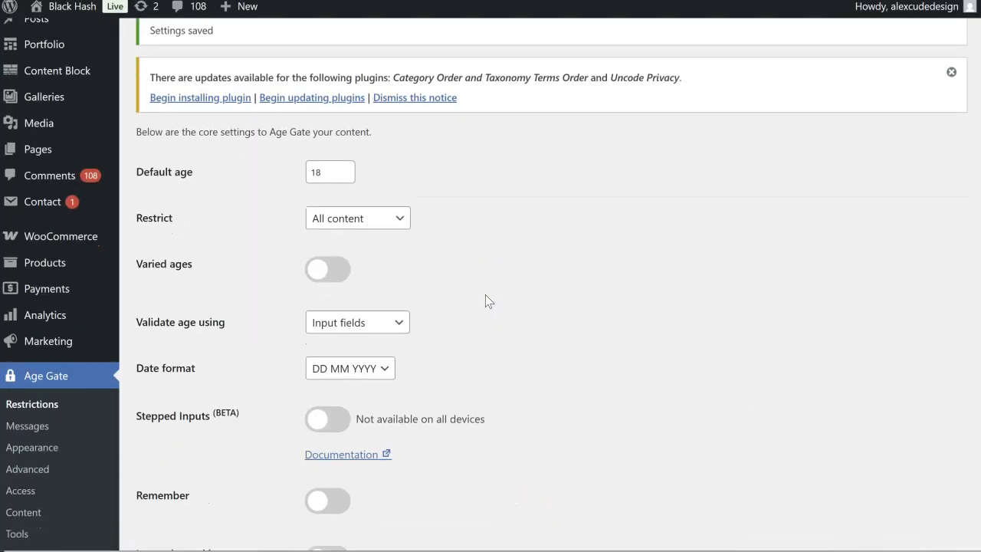
scroll(down, 3)
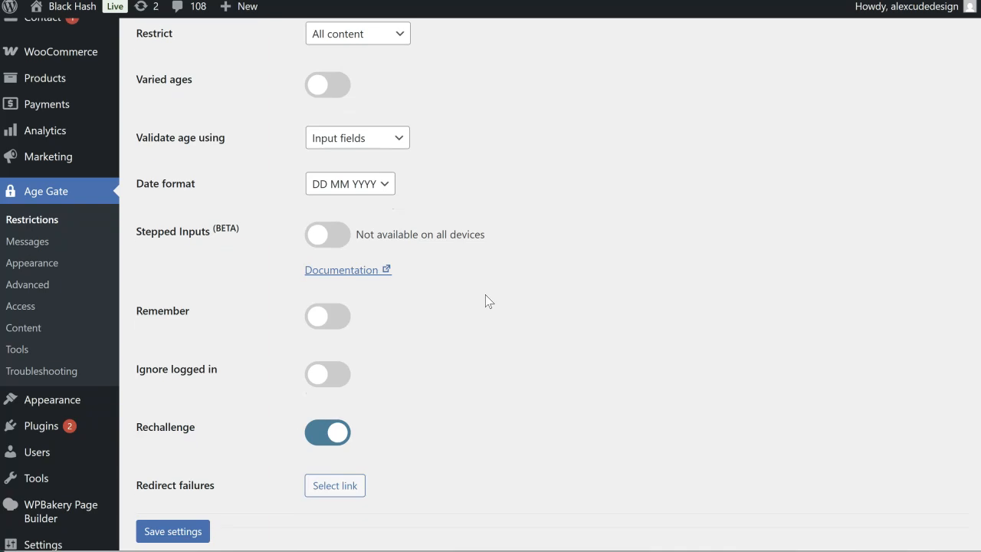
click(172, 531)
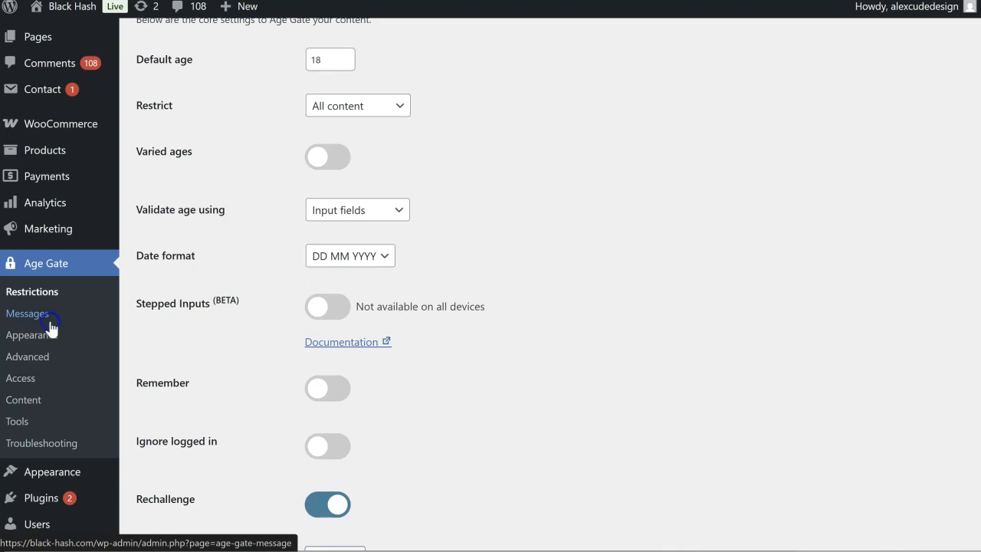
Rewrite the Messages headline as 'You must be over 18 years old…' and start the sub headline
click(27, 314)
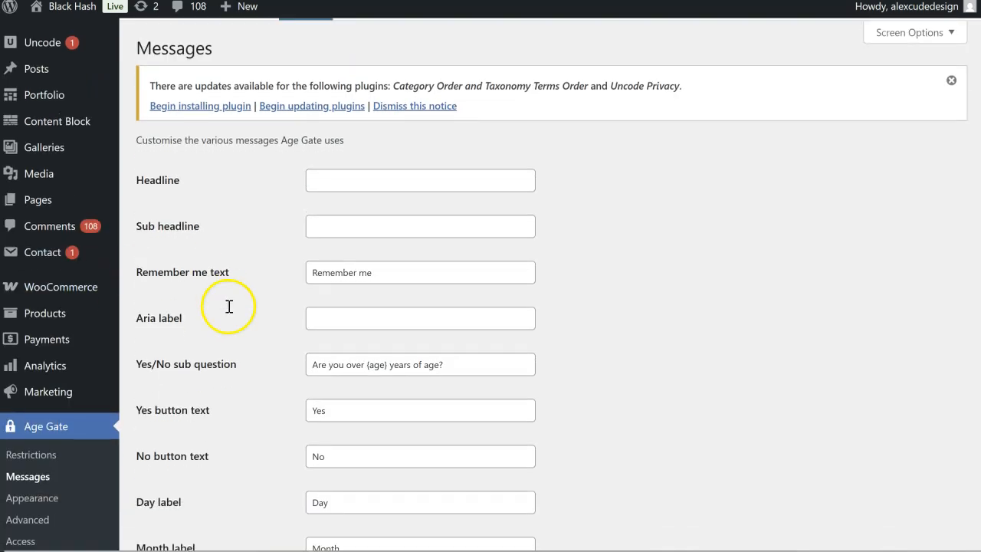
click(420, 155)
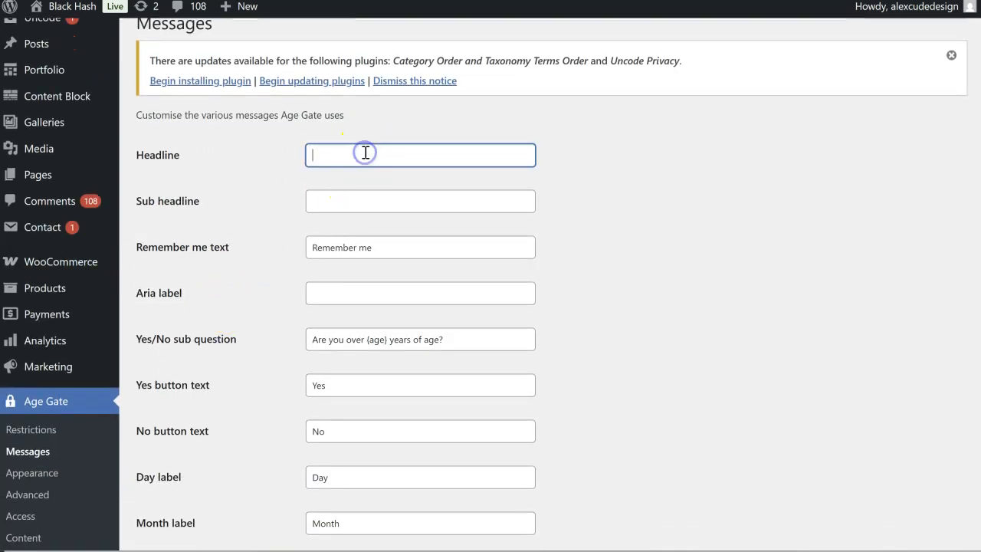
text(Are you over)
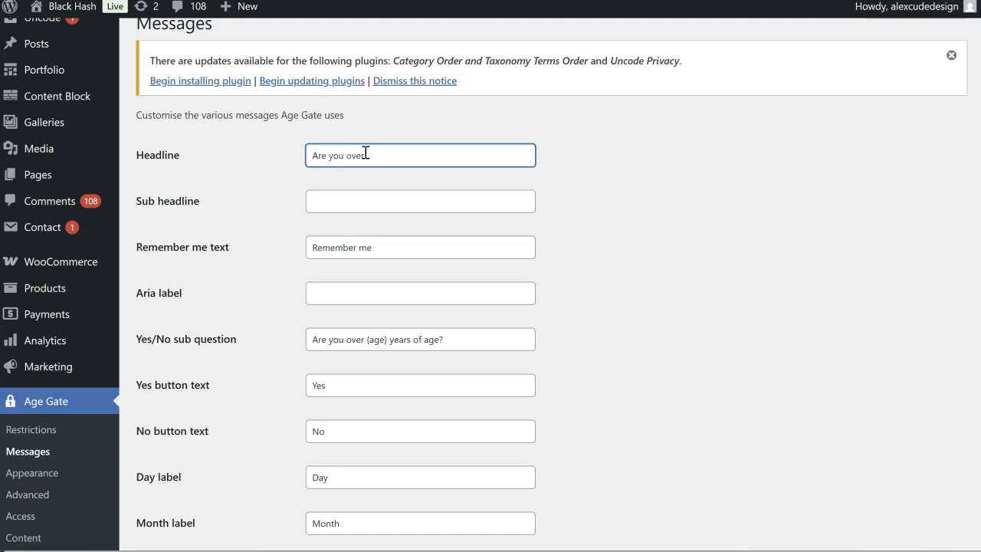
text(18 year)
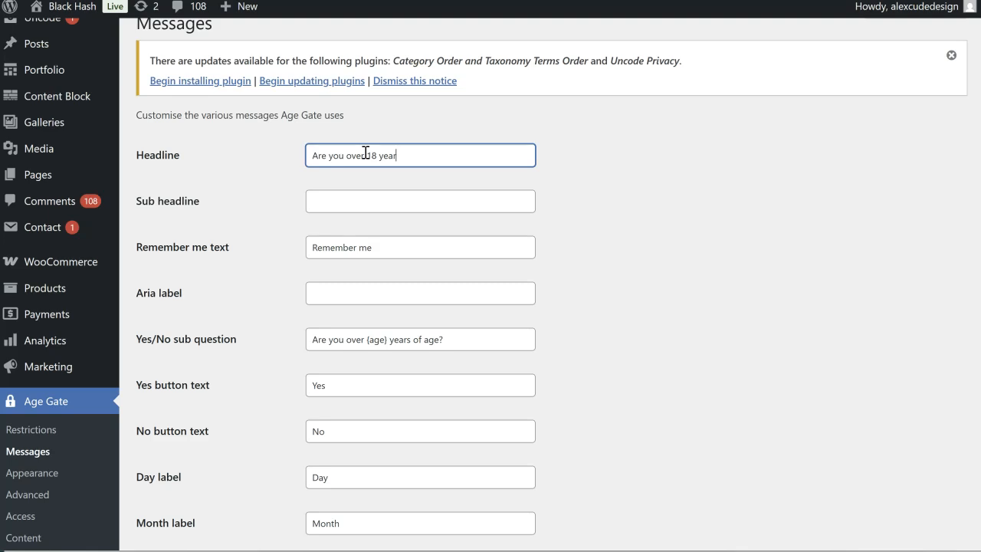
key(ctrl+a)
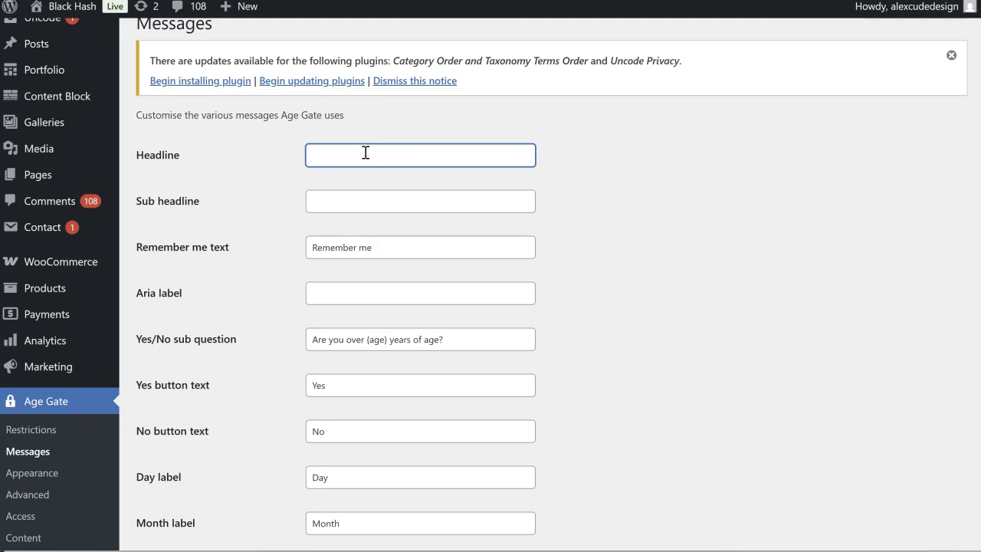
text(You must be over 18 years old to view this website.)
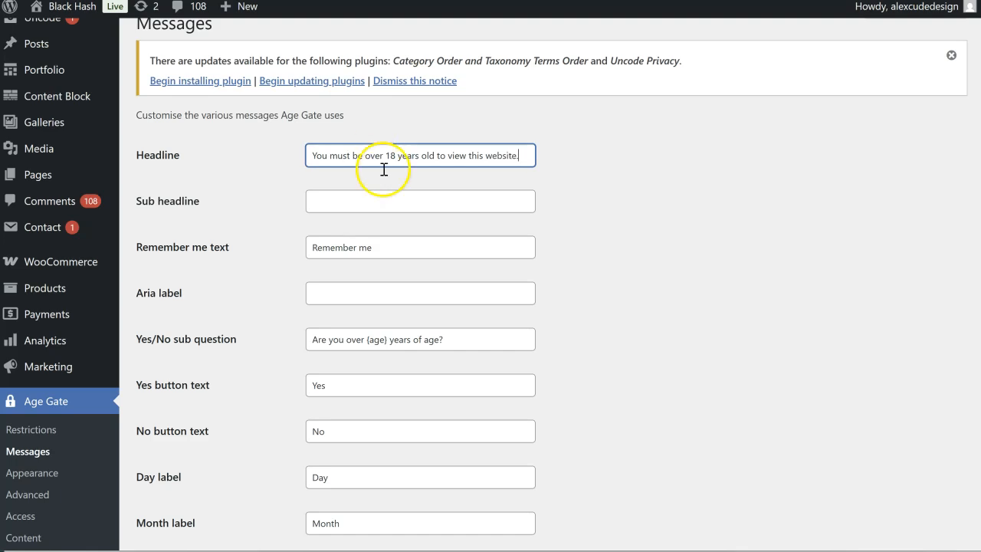
click(420, 201)
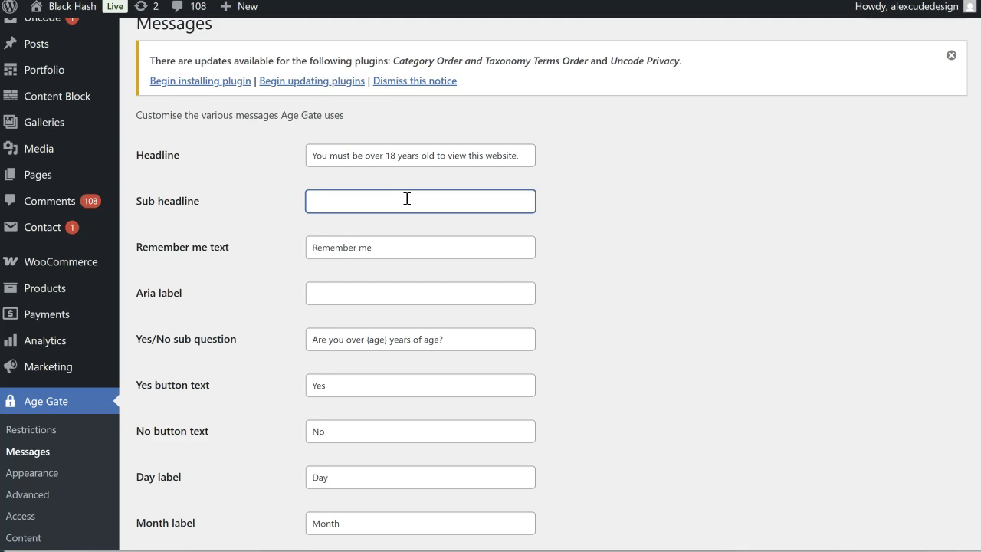
text(Proo)
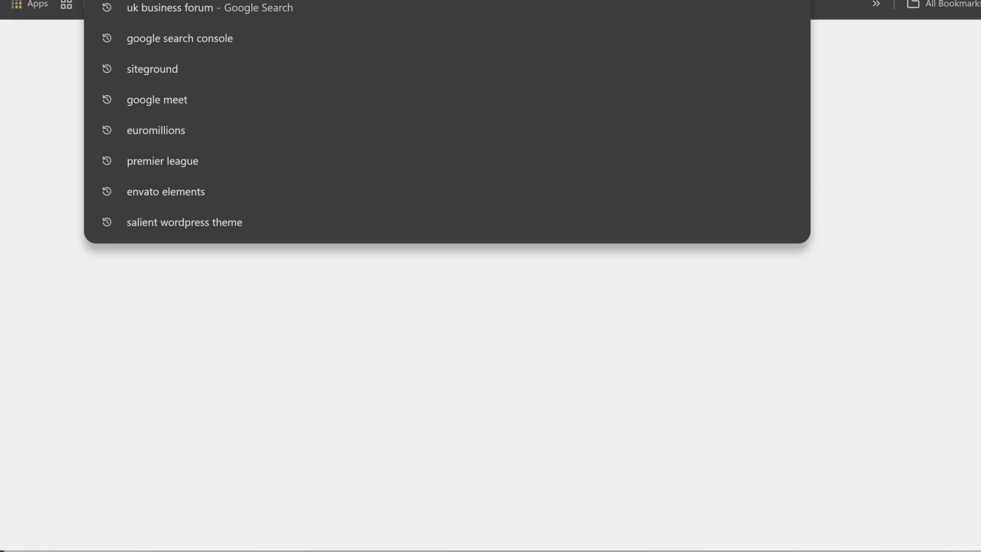
Search Google for 'arria label' and read the aria-label results
text(a)
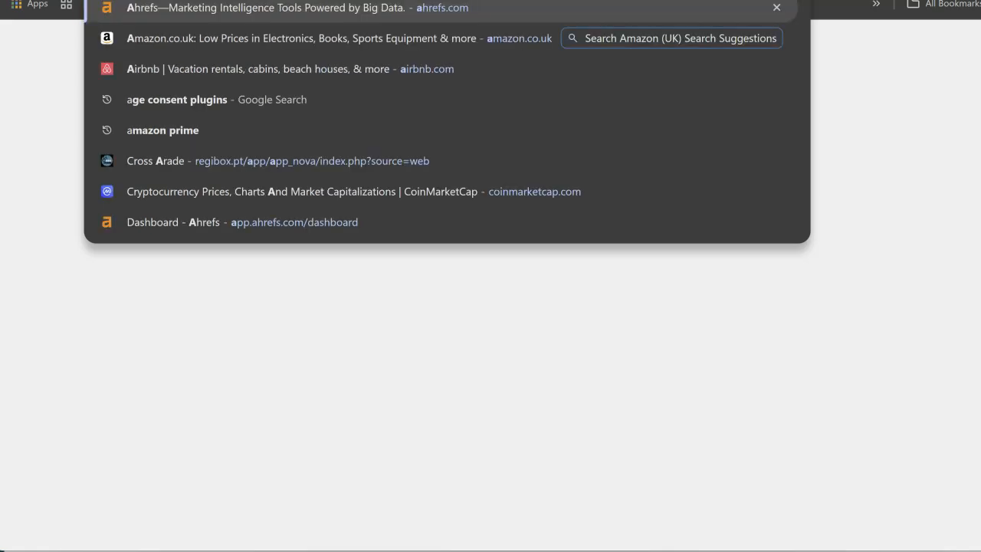
text(arria label)
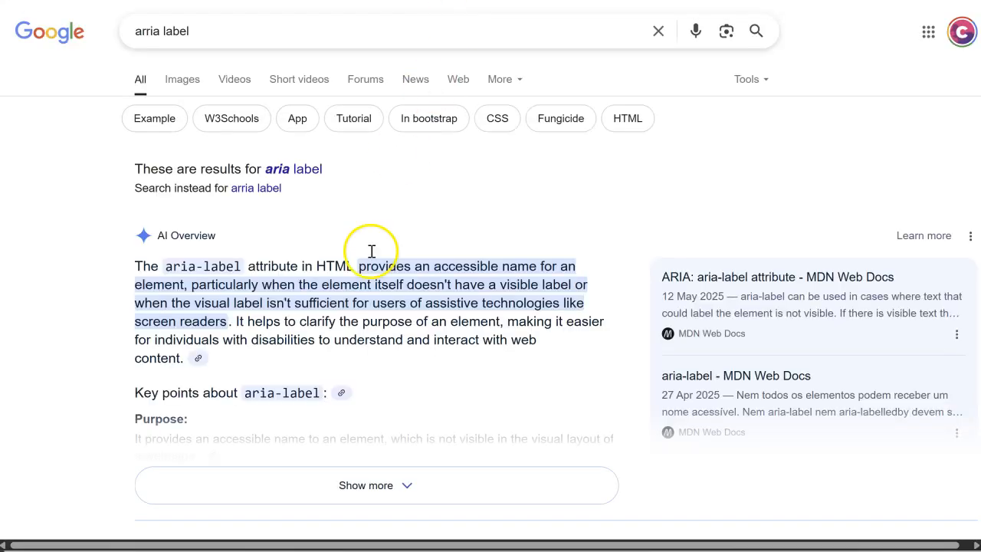
mouse_move(372, 252)
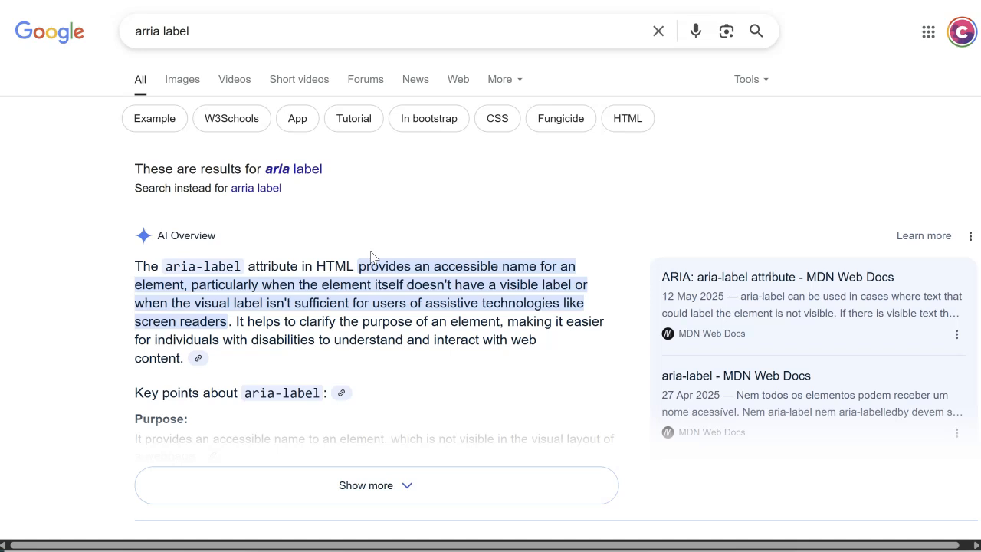
scroll(down, 3)
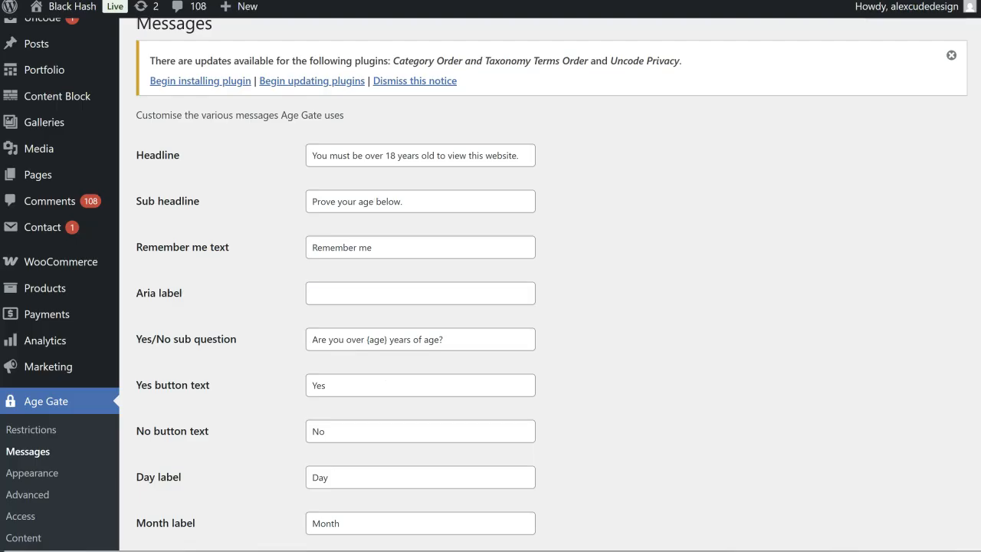
Scroll through all Age Gate messages and save them with sub headline 'Prove your age below.'
scroll(down, 3)
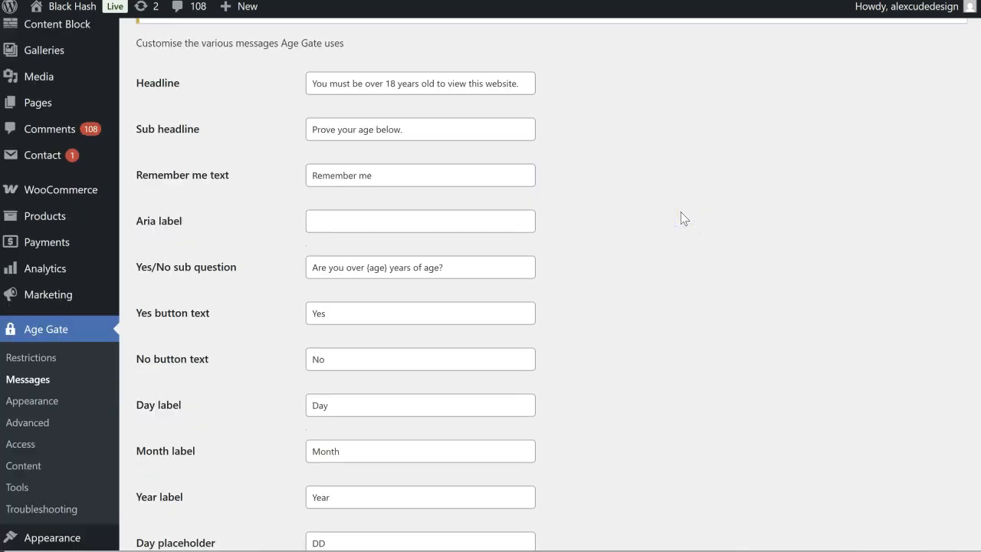
scroll(down, 3)
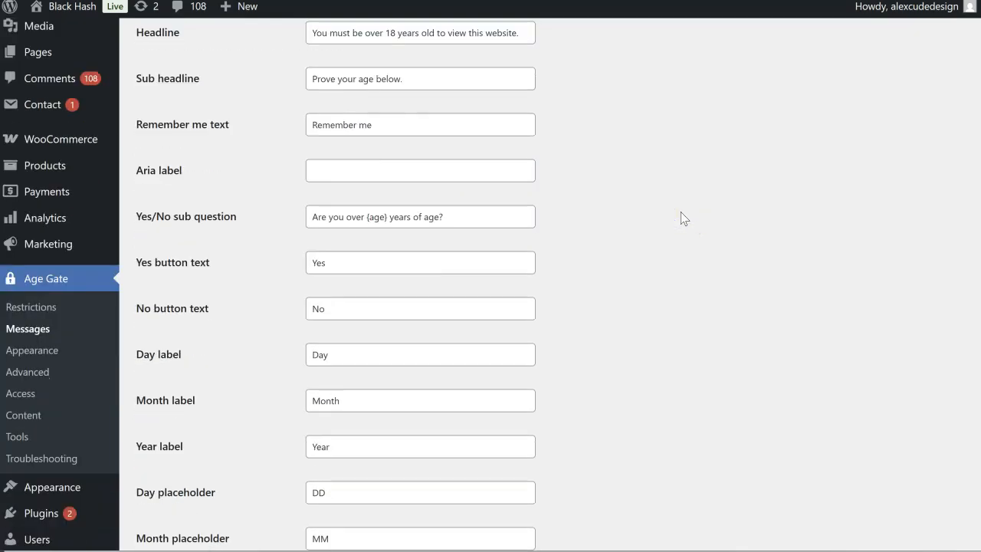
scroll(down, 3)
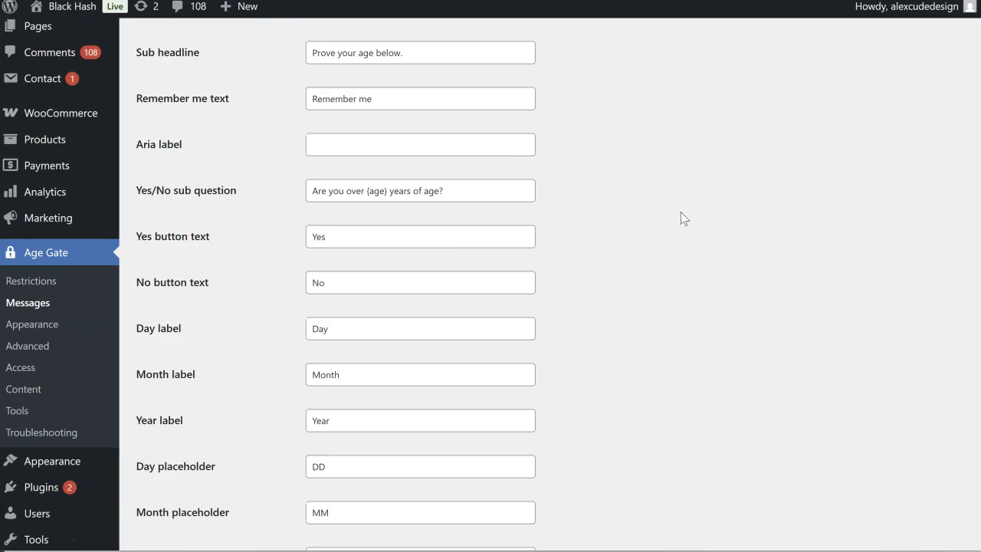
scroll(down, 3)
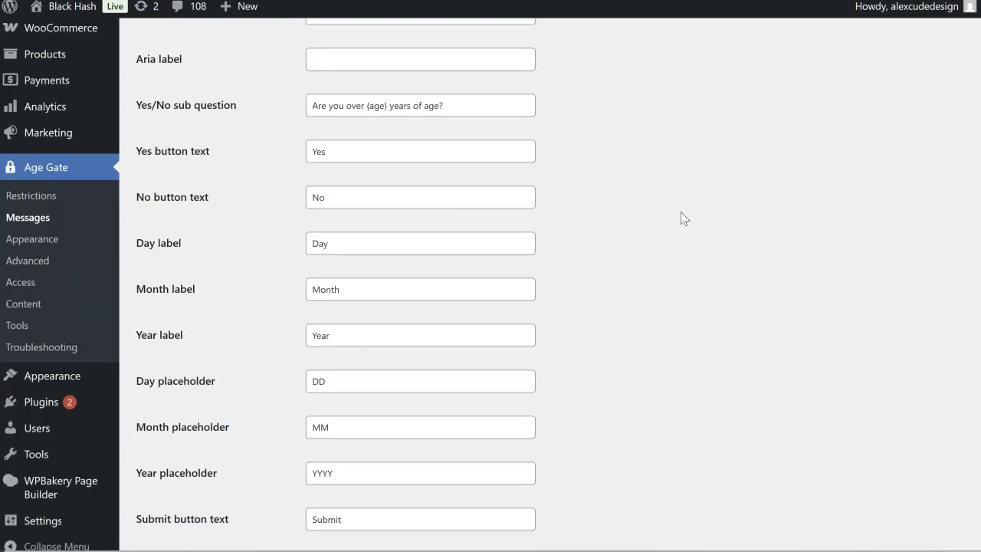
scroll(down, 3)
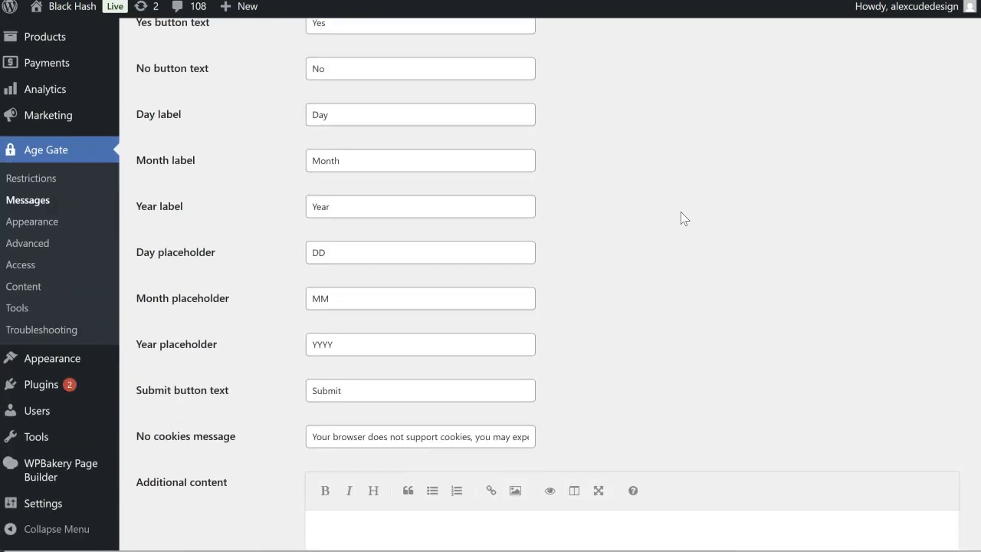
scroll(down, 3)
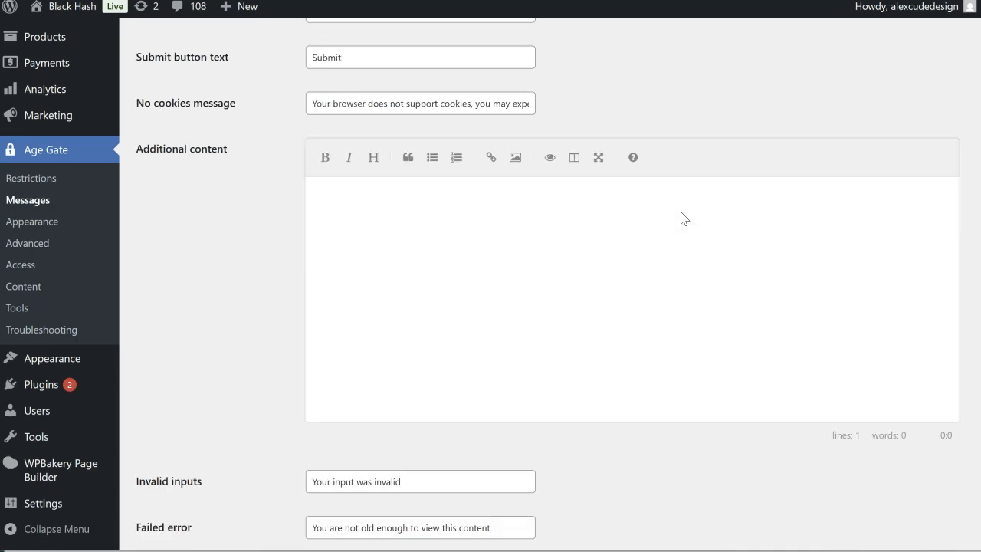
scroll(down, 3)
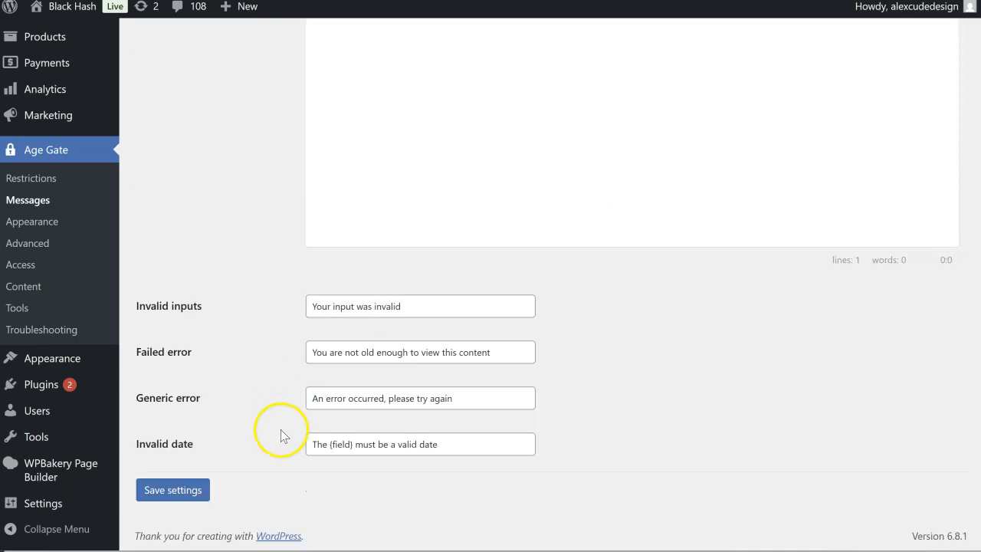
click(173, 490)
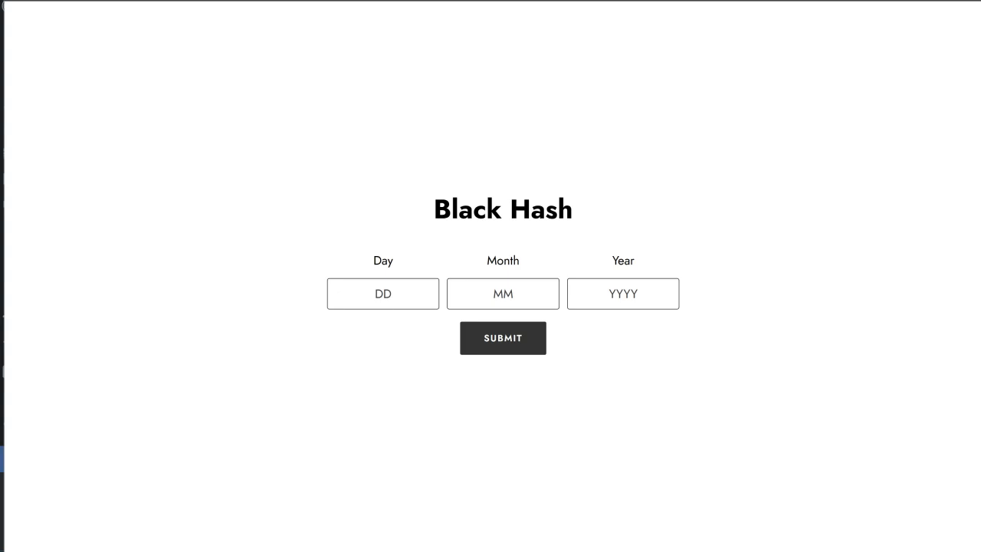
Close the preview, reload Black Hash in a private window, and view the day/month/year labels
click(502, 338)
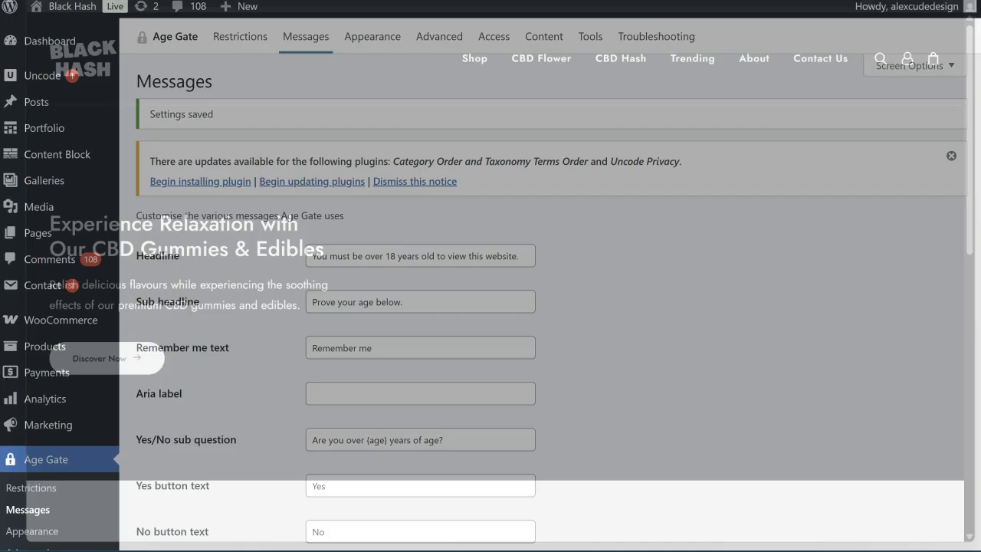
click(969, 6)
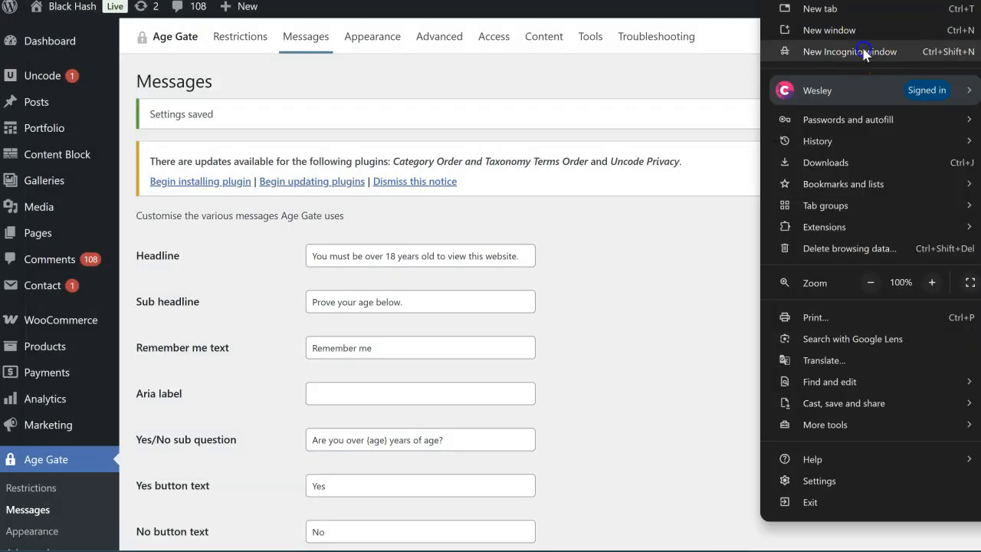
click(849, 51)
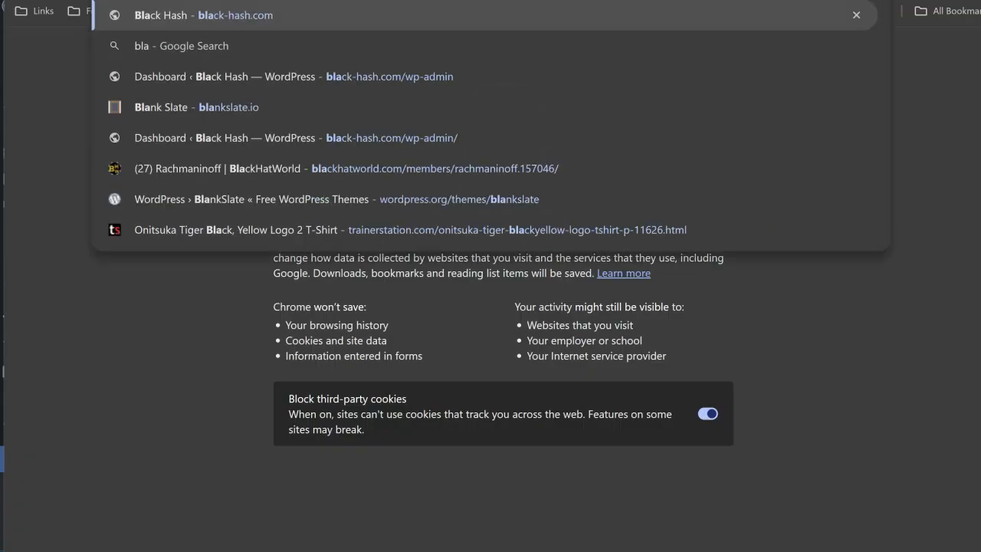
click(203, 14)
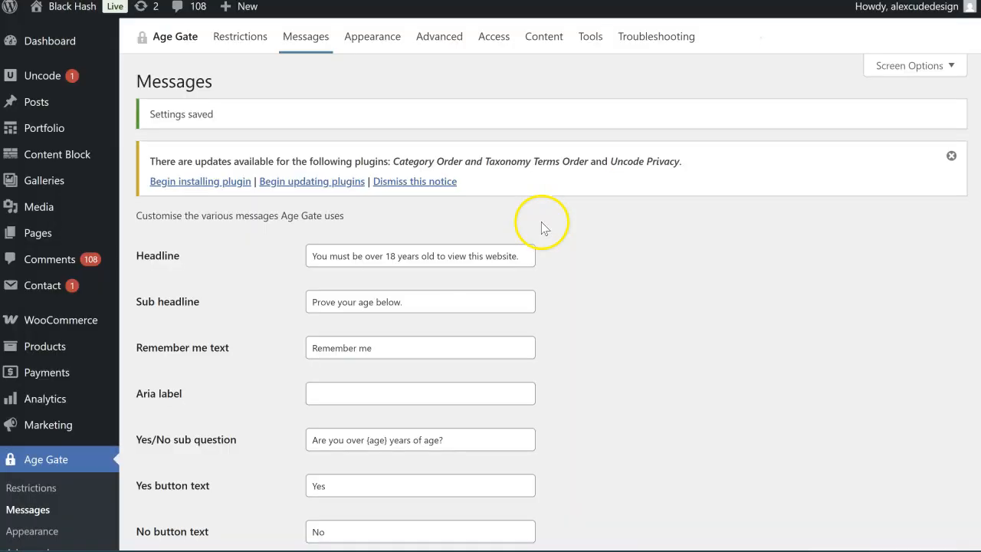
mouse_move(605, 312)
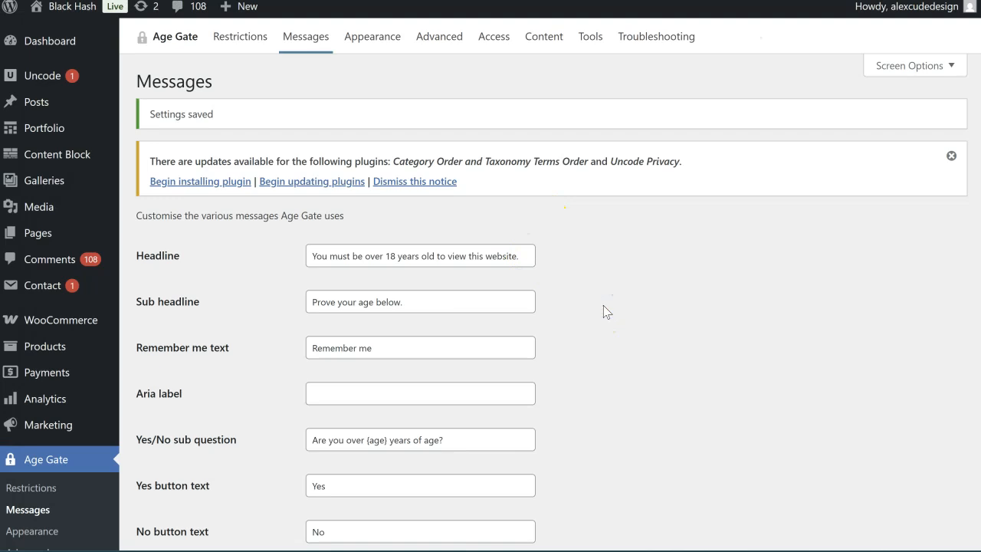
scroll(down, 3)
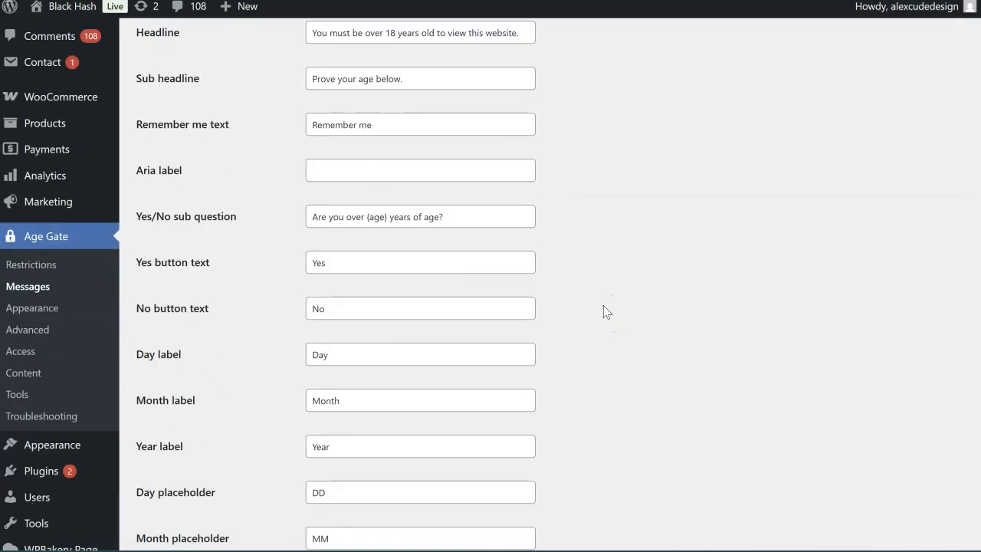
mouse_move(32, 307)
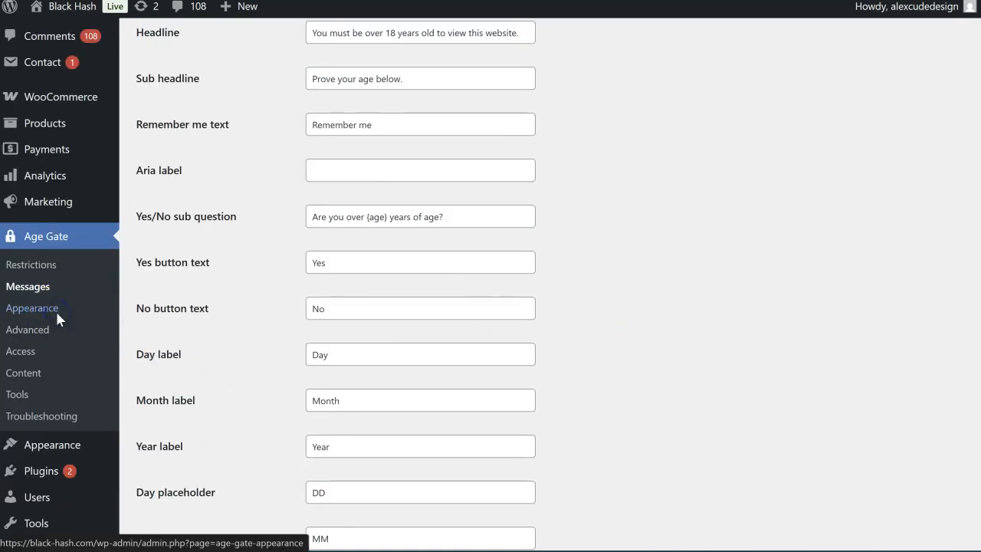
Set the age gate logo to the Black Hash logo image on the Appearance page
click(32, 307)
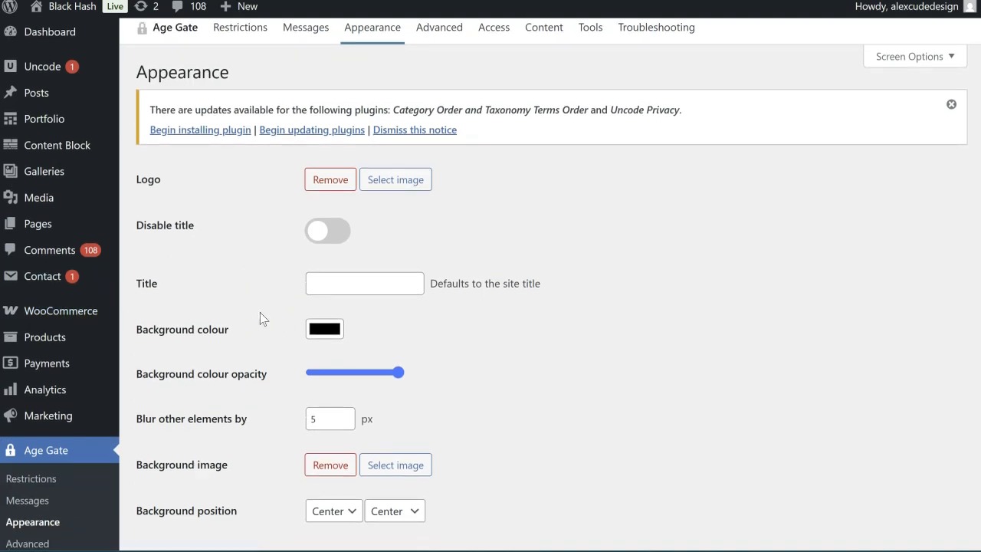
scroll(down, 3)
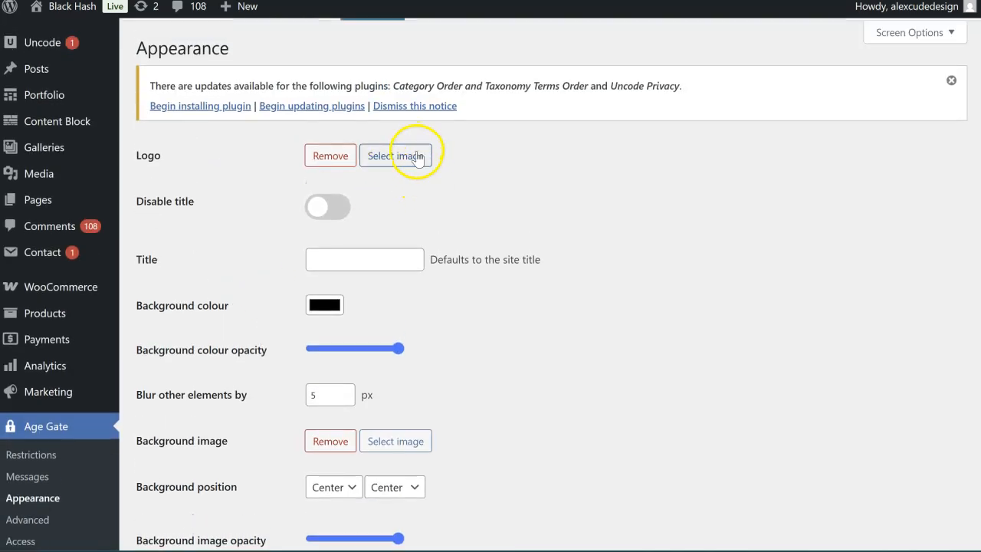
click(395, 155)
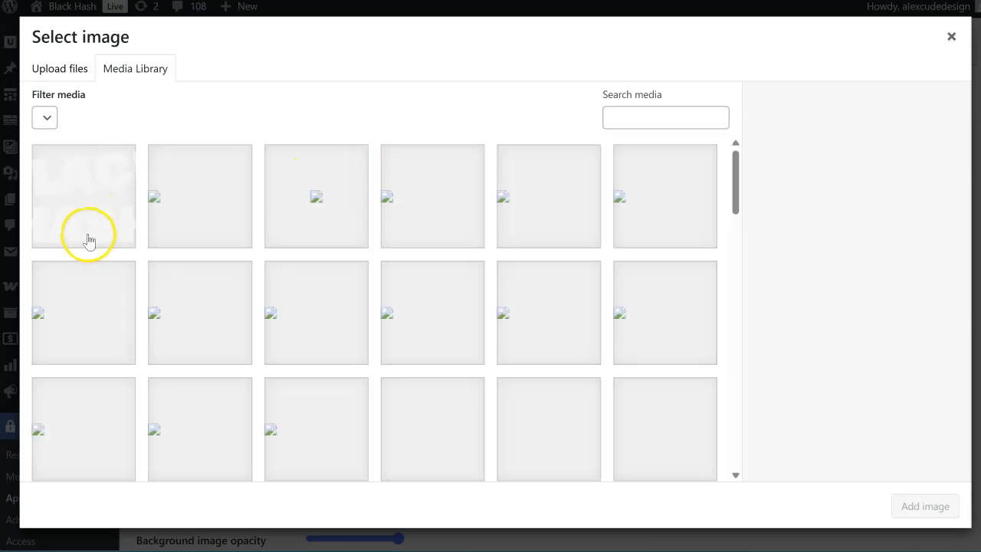
click(951, 36)
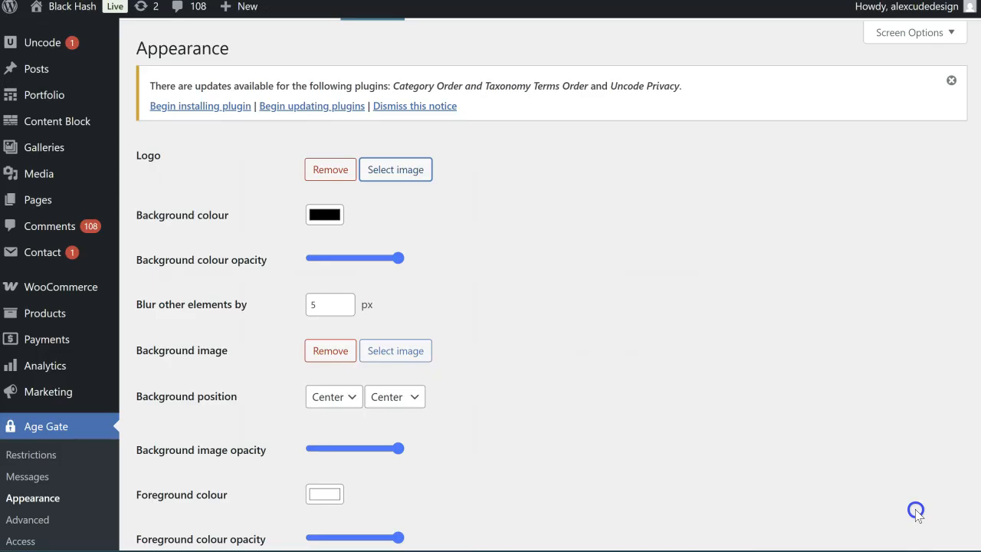
Set the foreground colour to black and the text colour to white
scroll(down, 3)
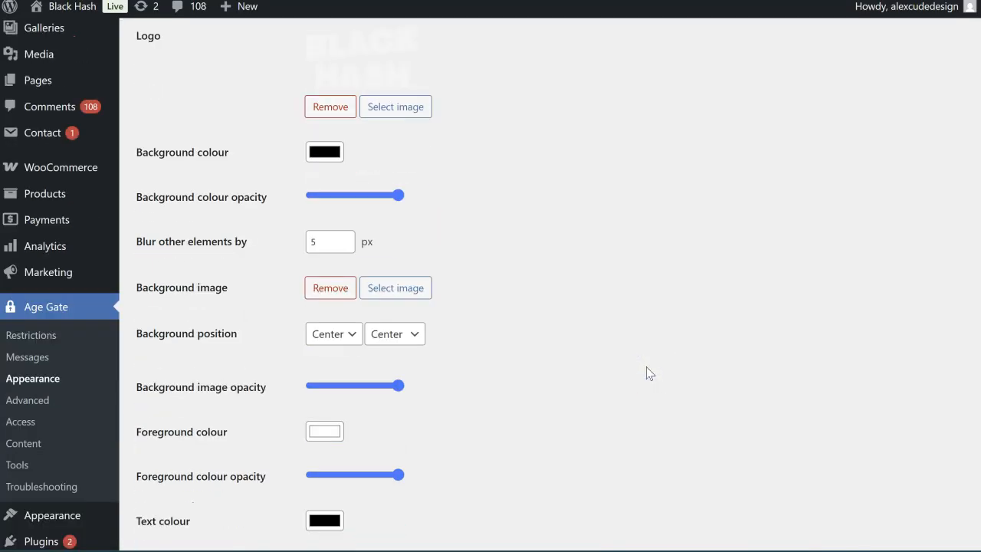
scroll(down, 3)
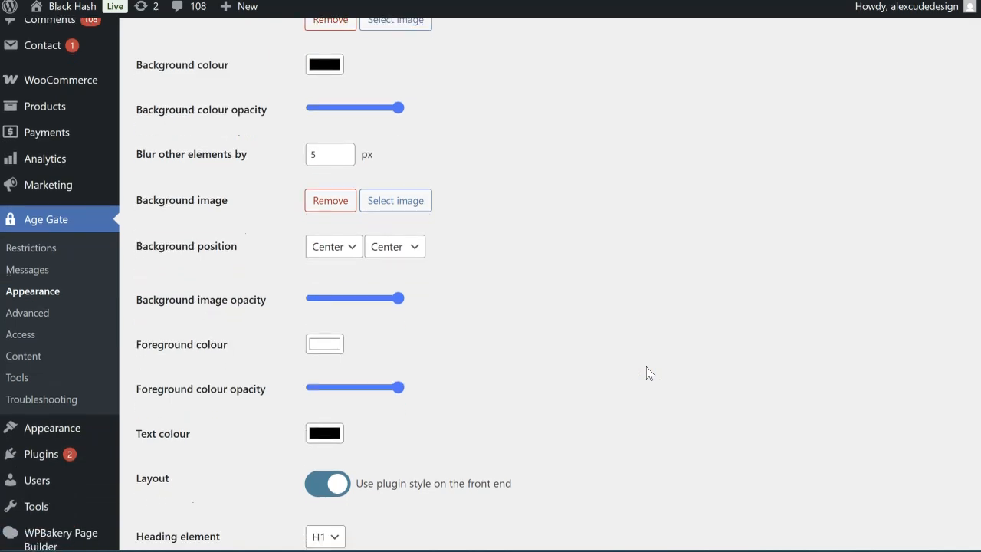
scroll(down, 3)
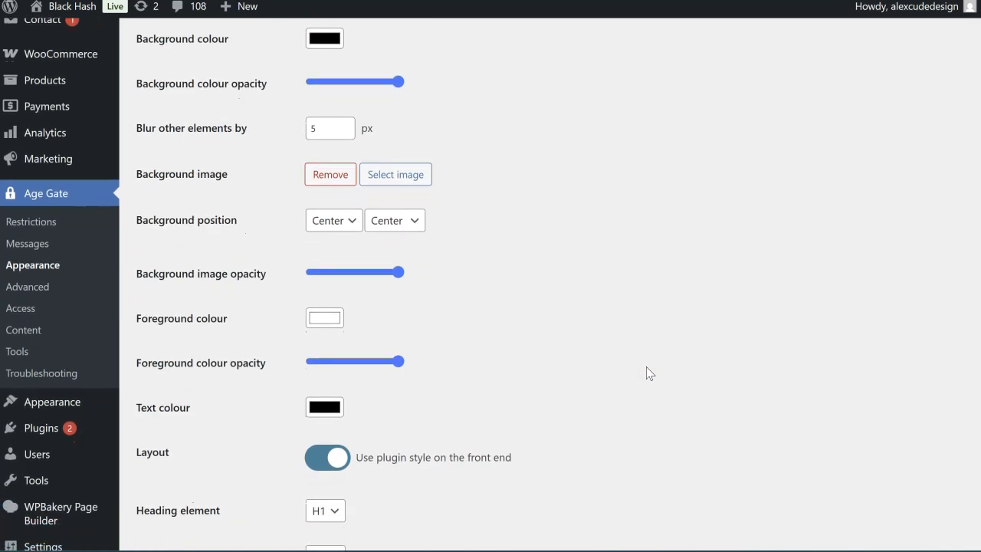
scroll(down, 3)
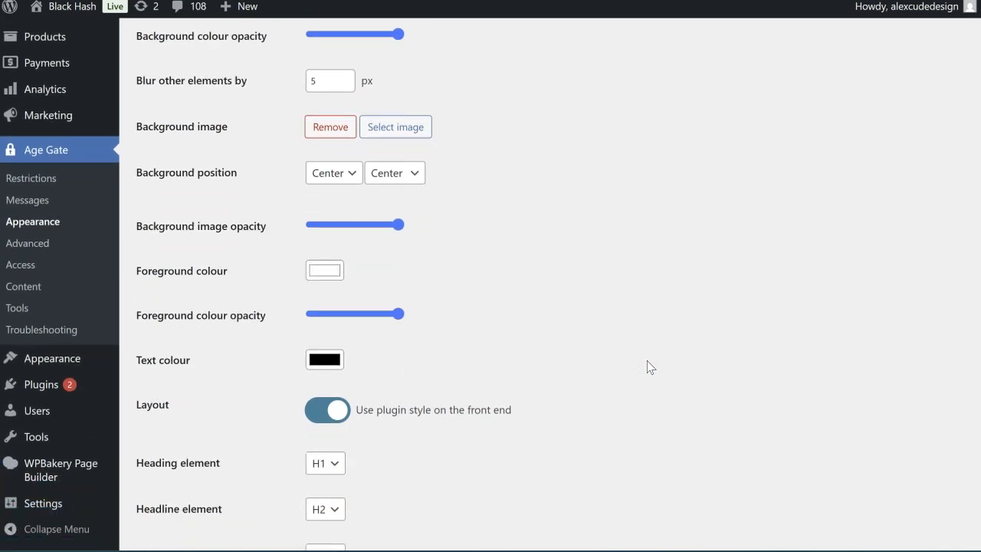
click(324, 270)
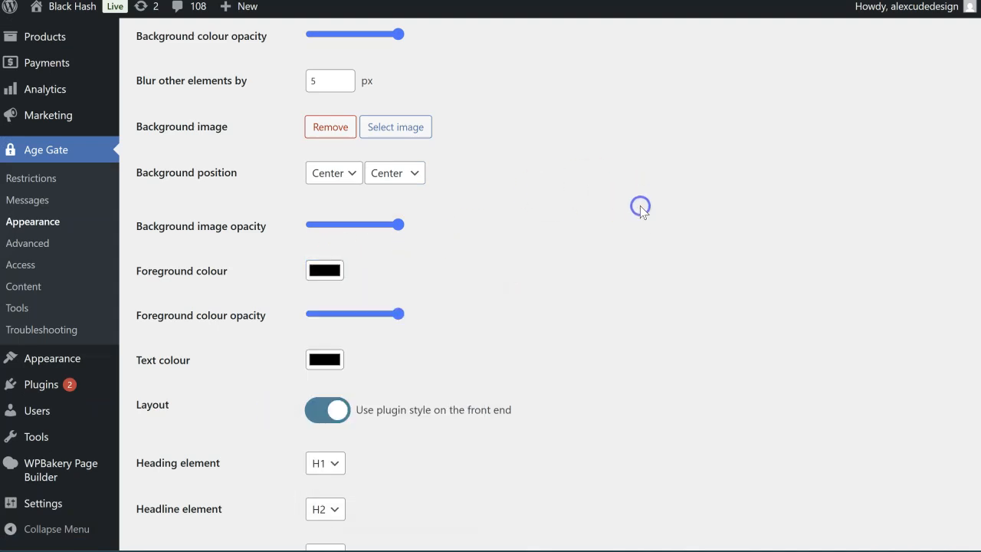
scroll(down, 3)
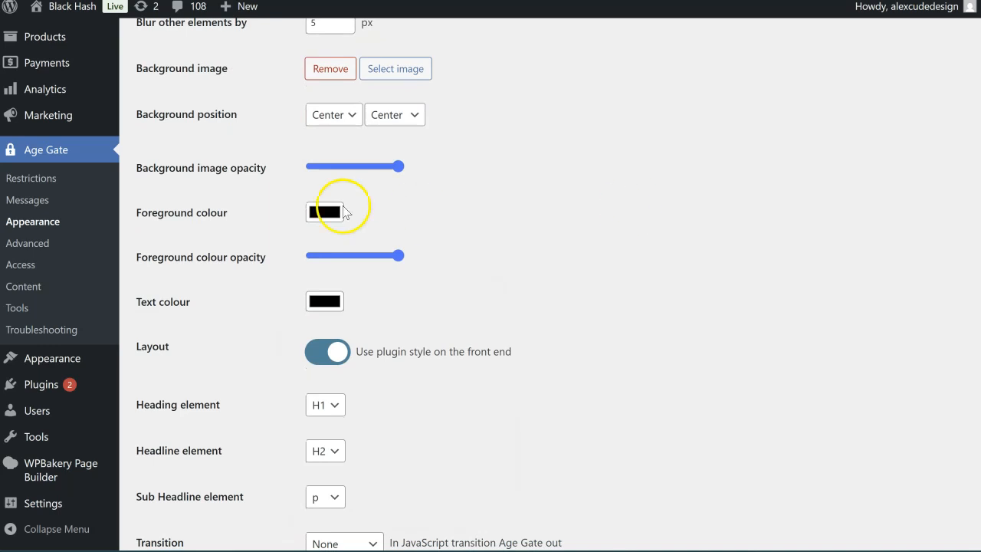
click(324, 301)
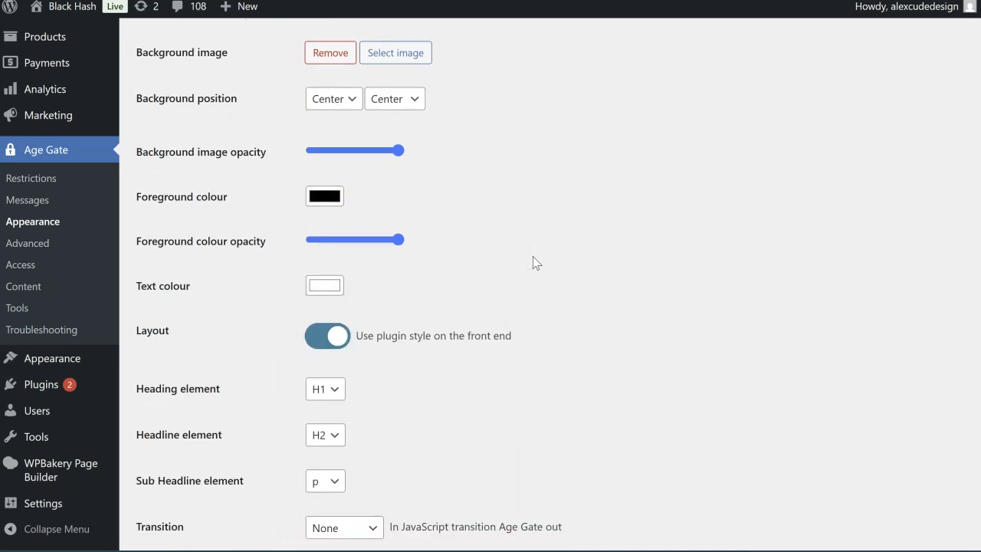
Switch off the plugin's front-end styling and save the appearance settings
scroll(down, 3)
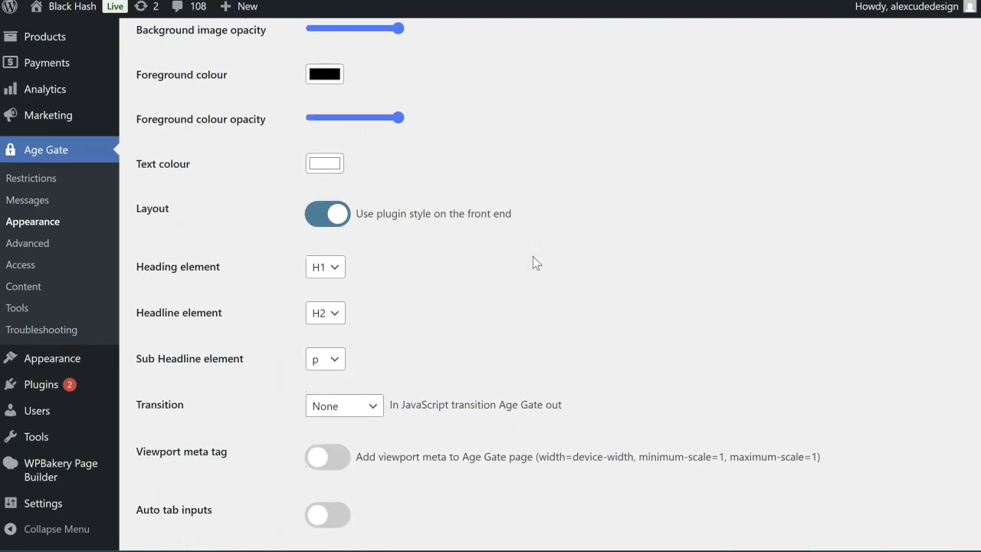
click(327, 214)
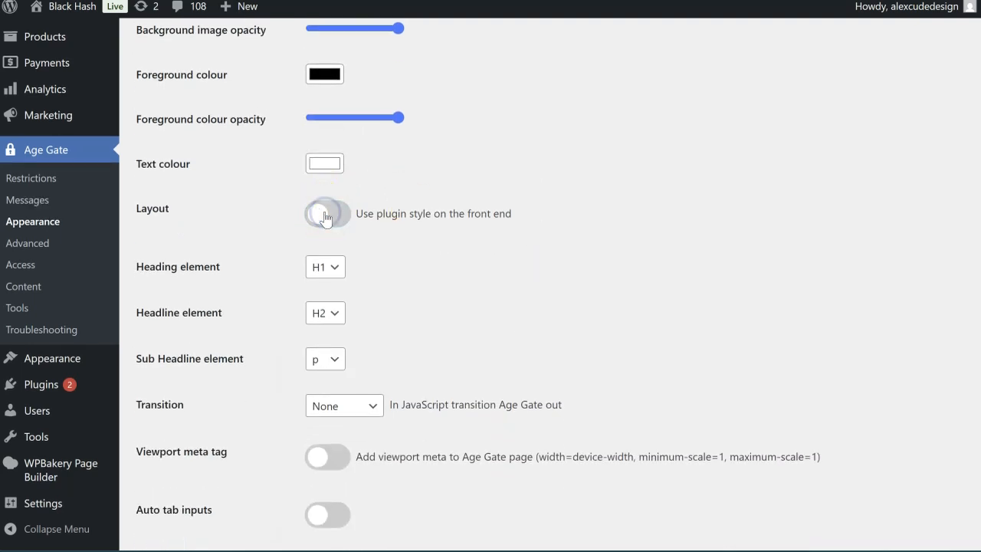
scroll(down, 3)
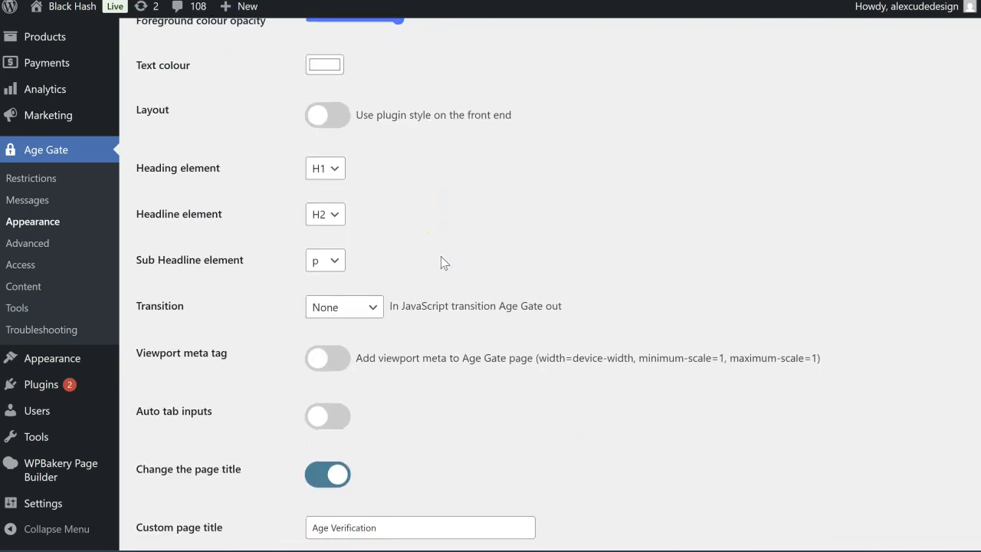
scroll(down, 3)
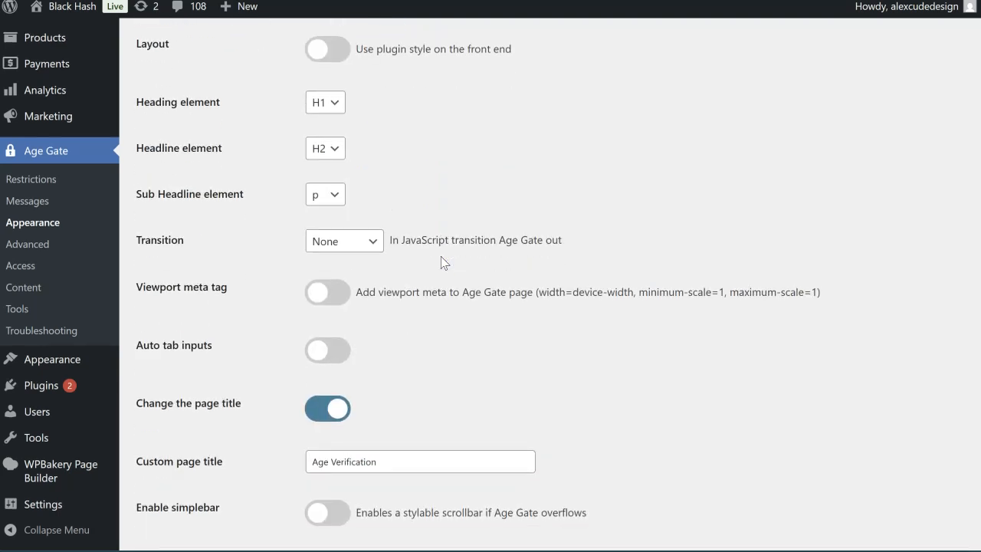
scroll(down, 3)
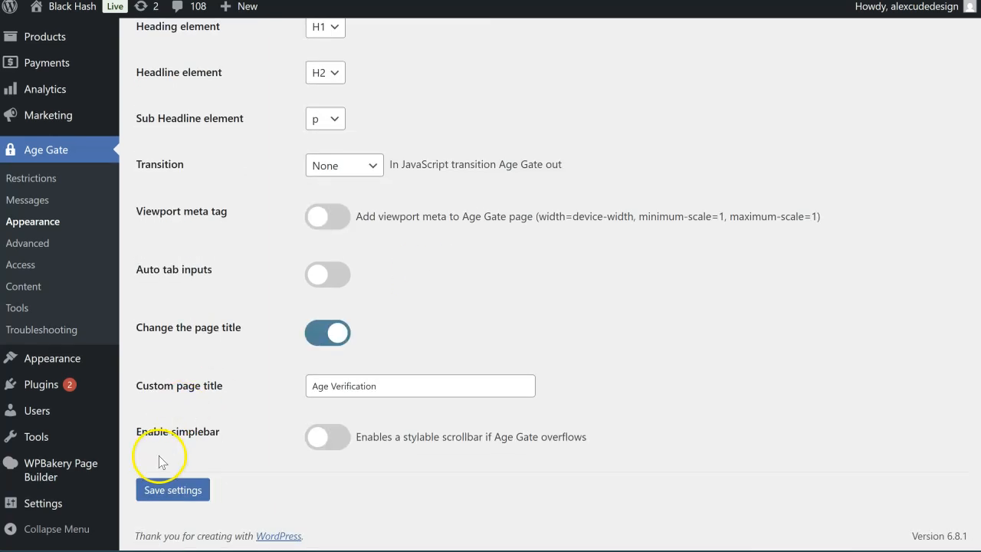
click(327, 332)
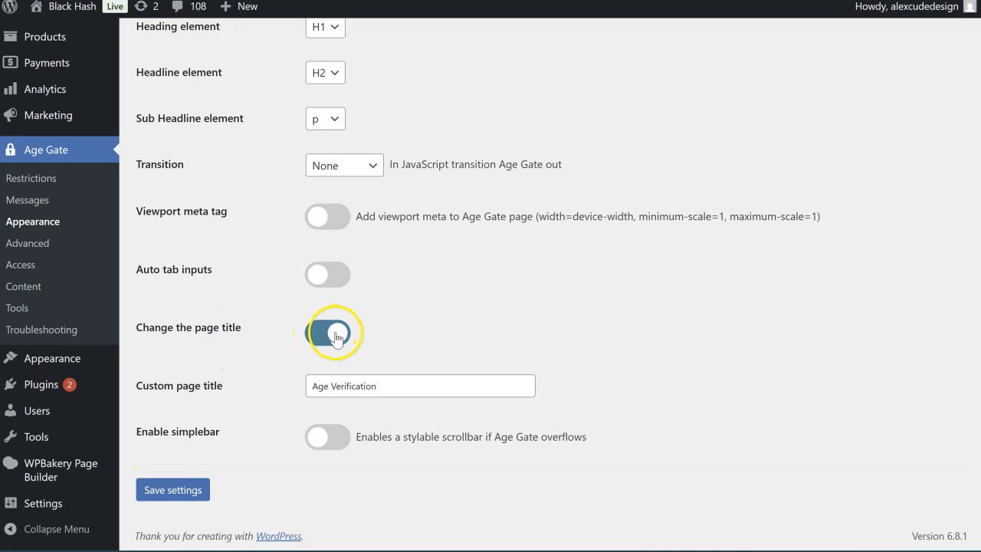
click(328, 333)
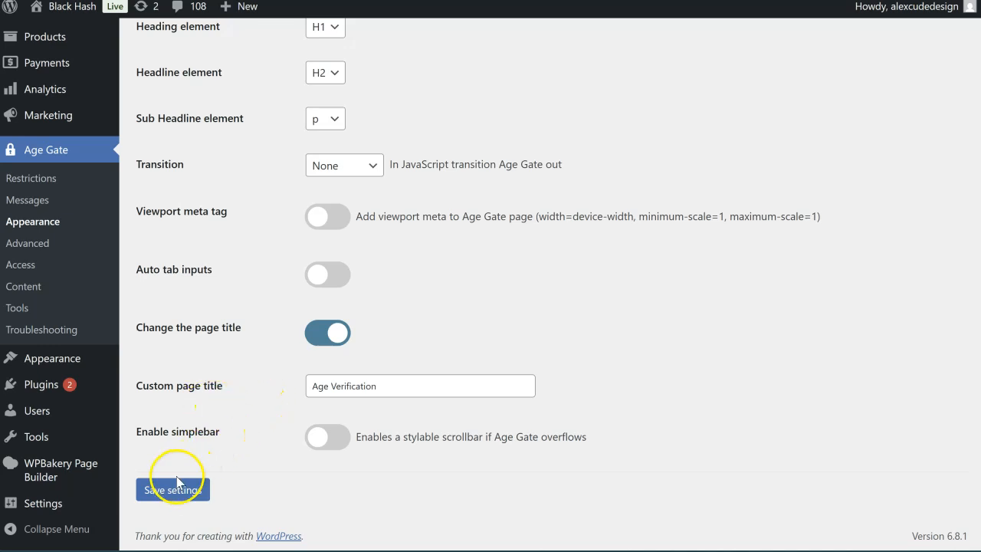
click(173, 489)
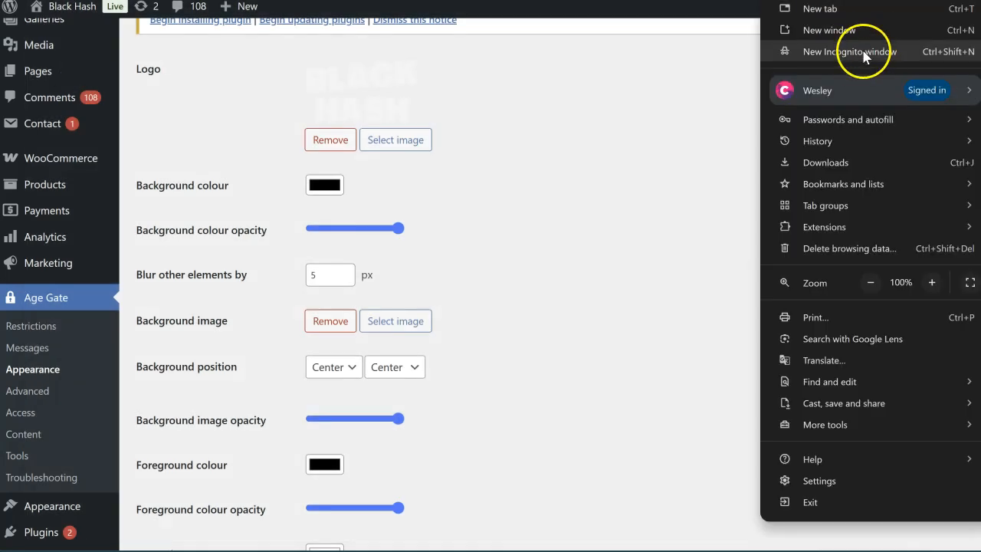
Open a private preview window and review the Advanced caching method (no caching, JavaScript)
click(849, 51)
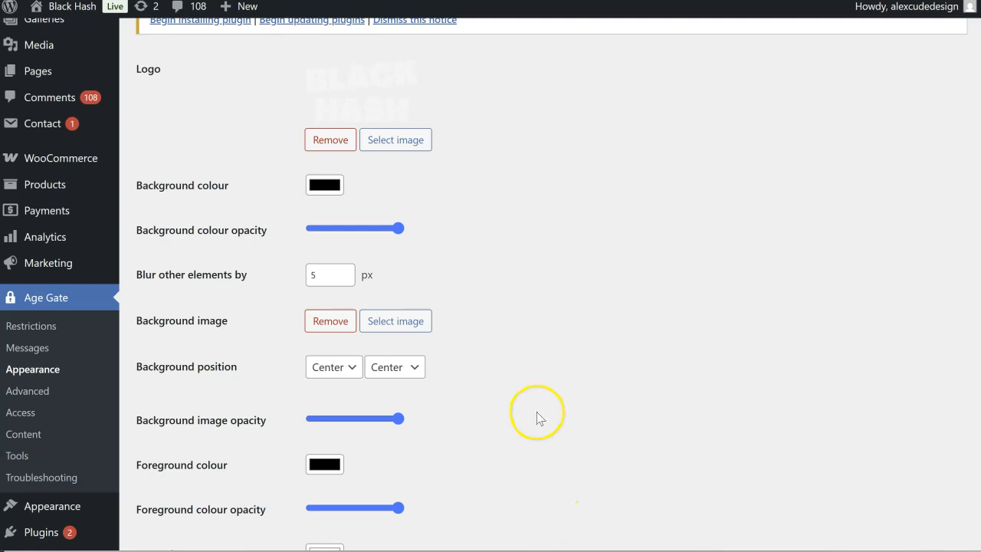
scroll(down, 3)
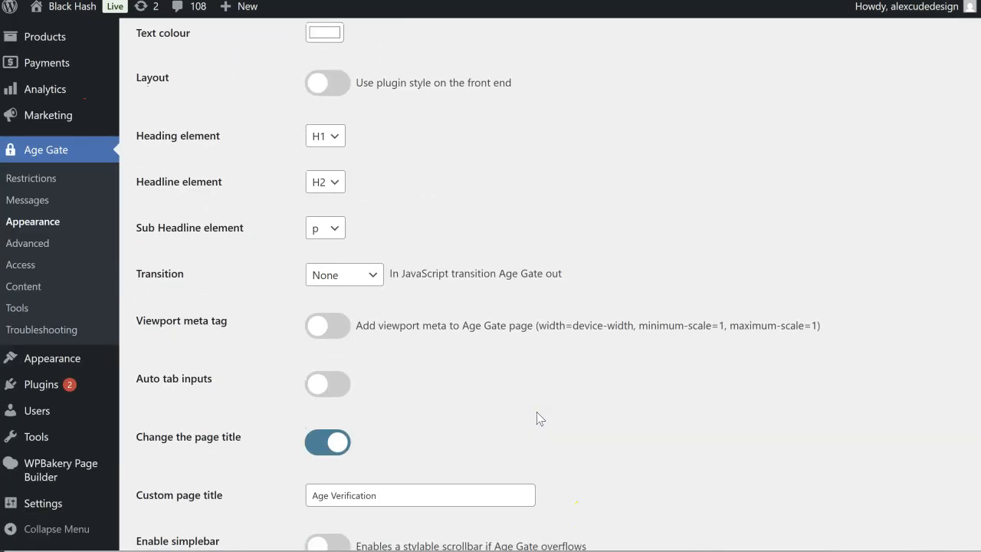
scroll(down, 3)
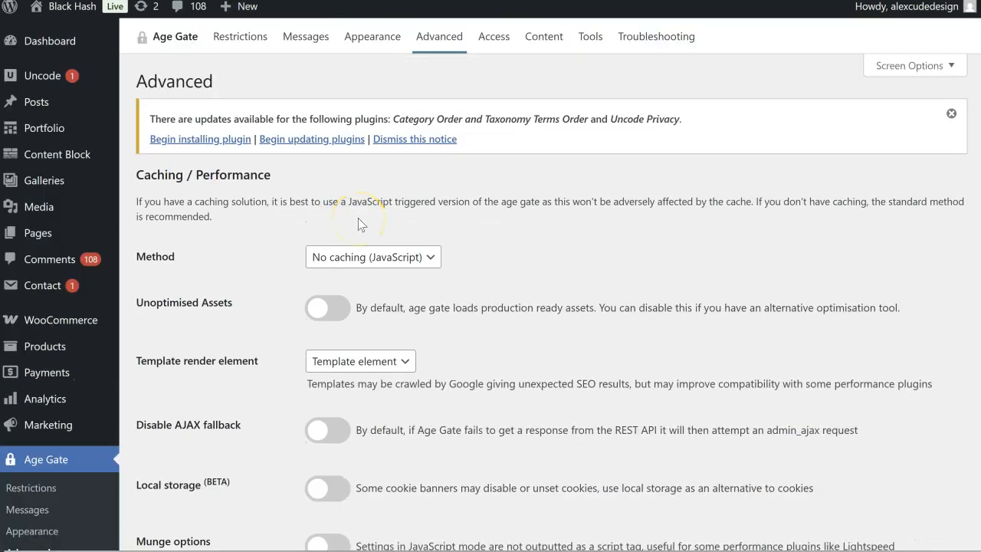
Scroll past the Advanced caching options and move to the Age Gate Access settings
scroll(down, 3)
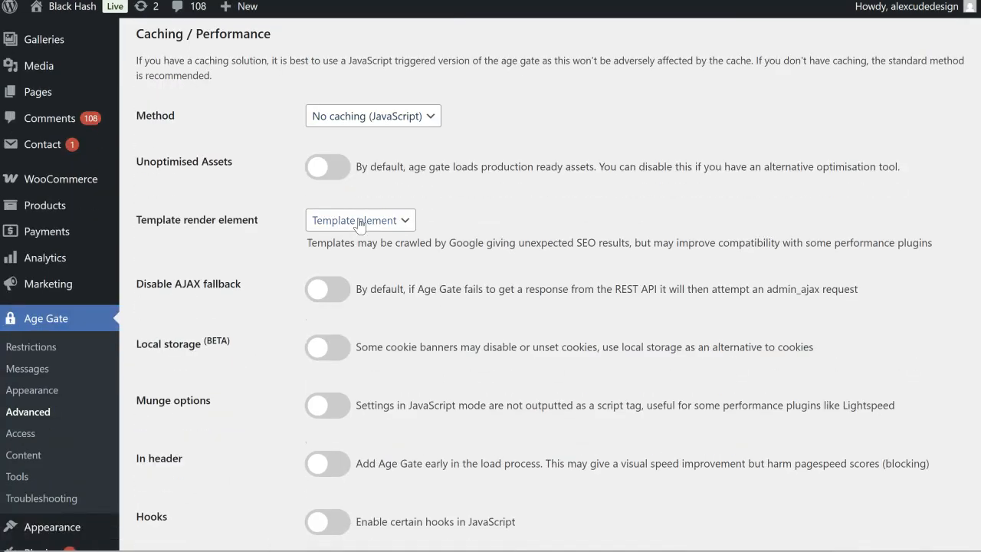
scroll(down, 3)
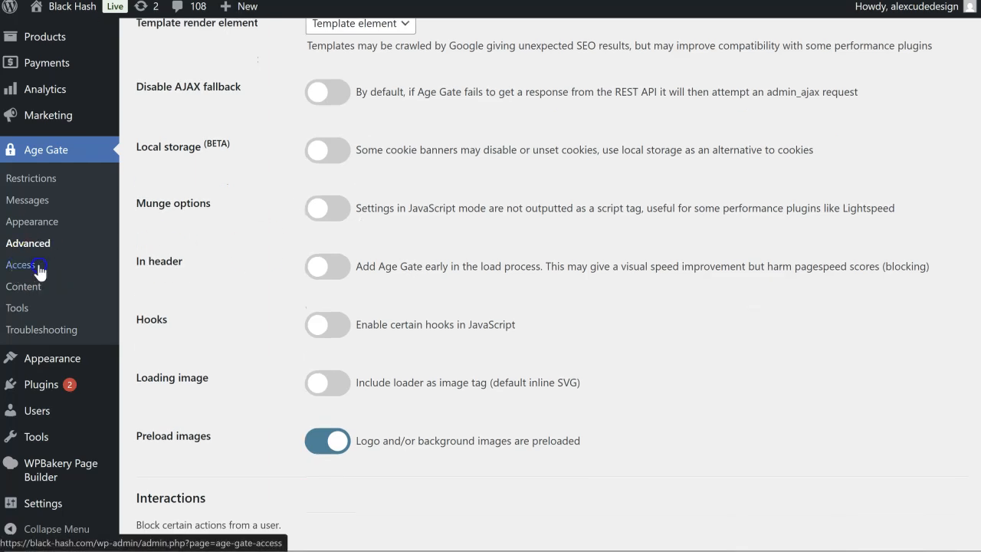
click(25, 264)
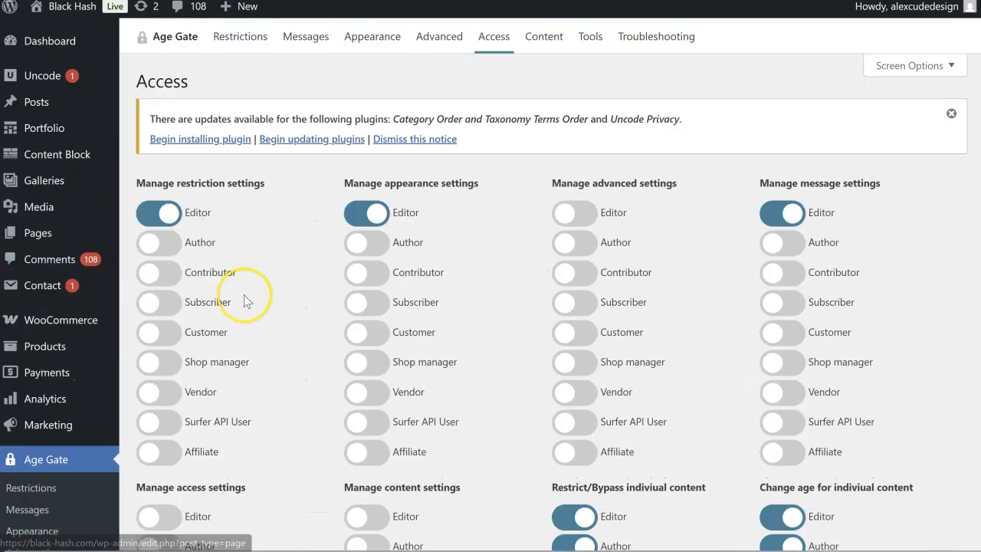
scroll(down, 3)
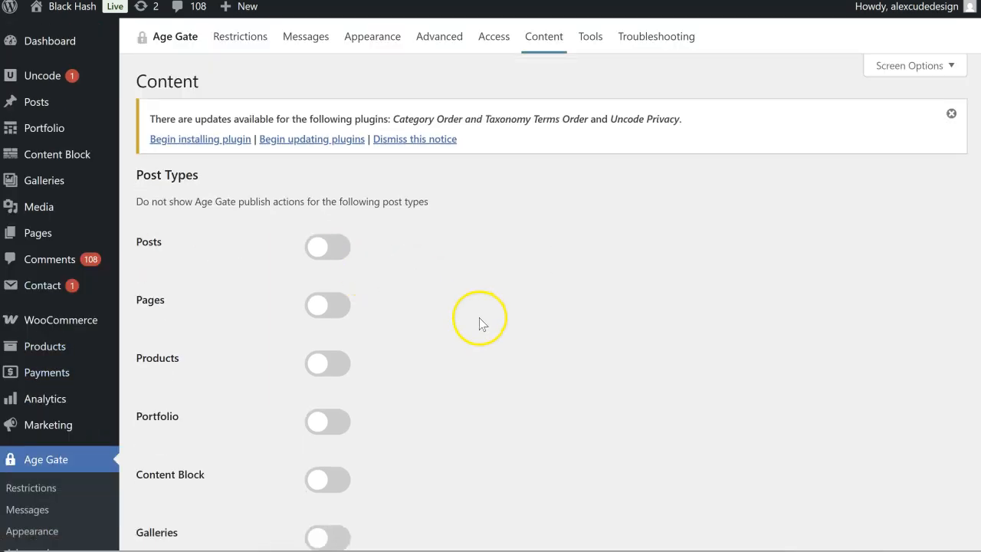
Scroll through the Content tab's post type, inheritance, error and archive toggles
scroll(down, 3)
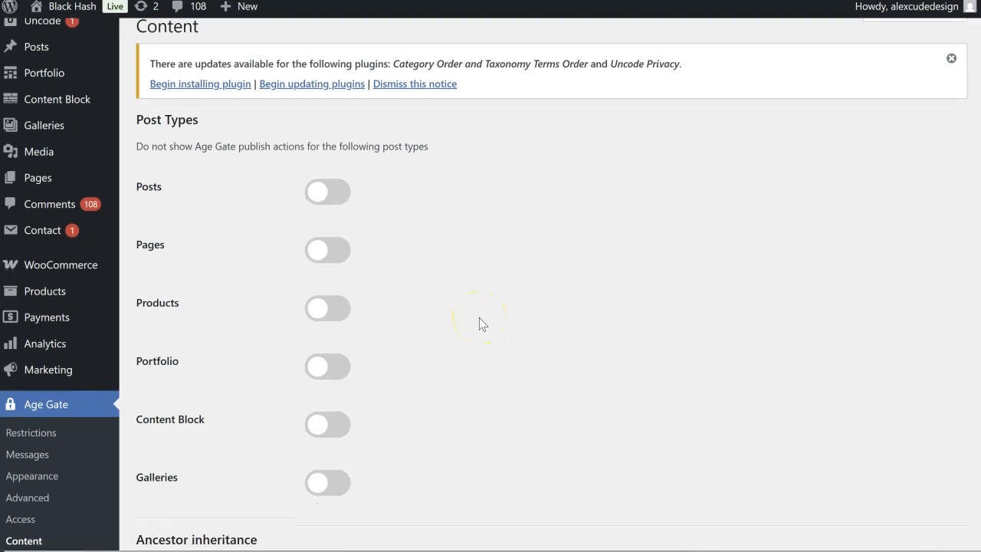
scroll(down, 3)
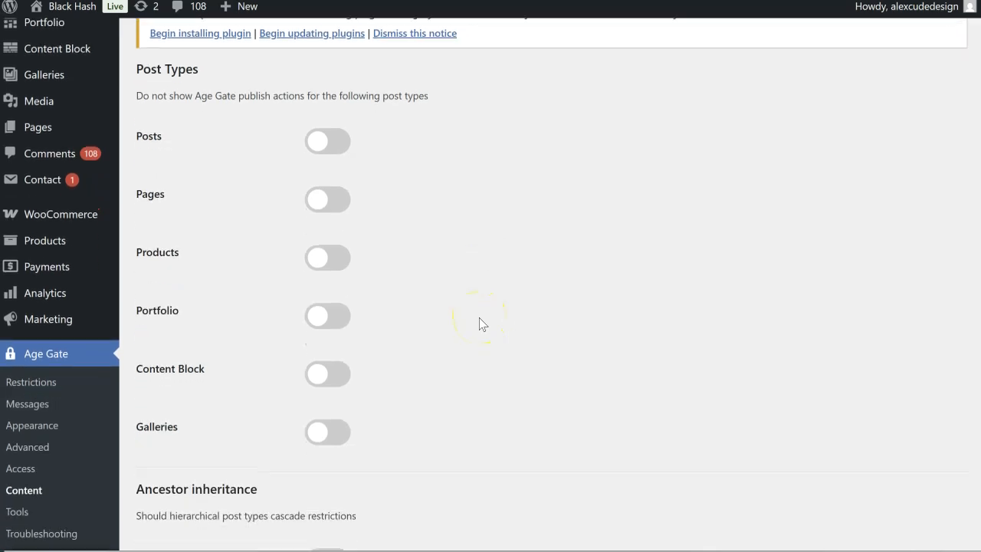
mouse_move(276, 161)
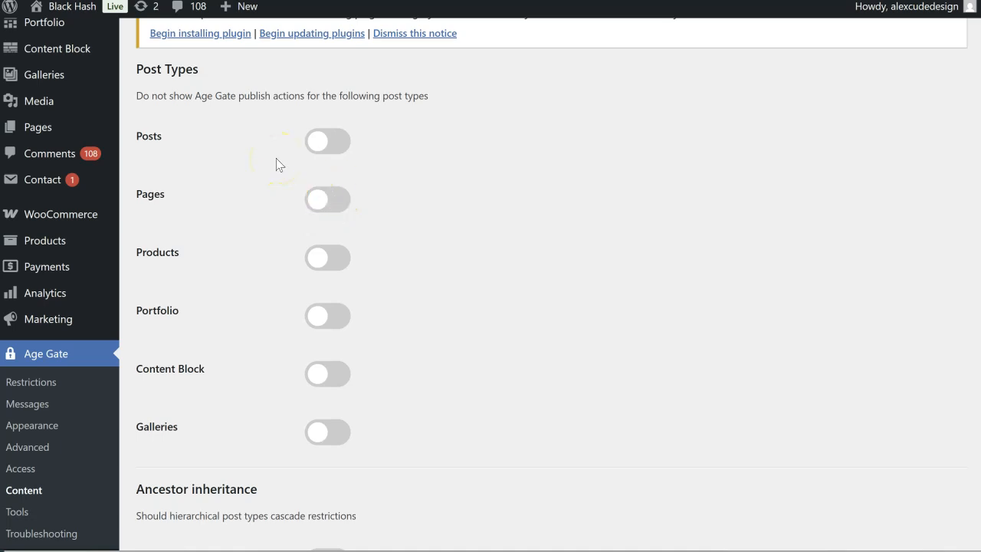
scroll(down, 3)
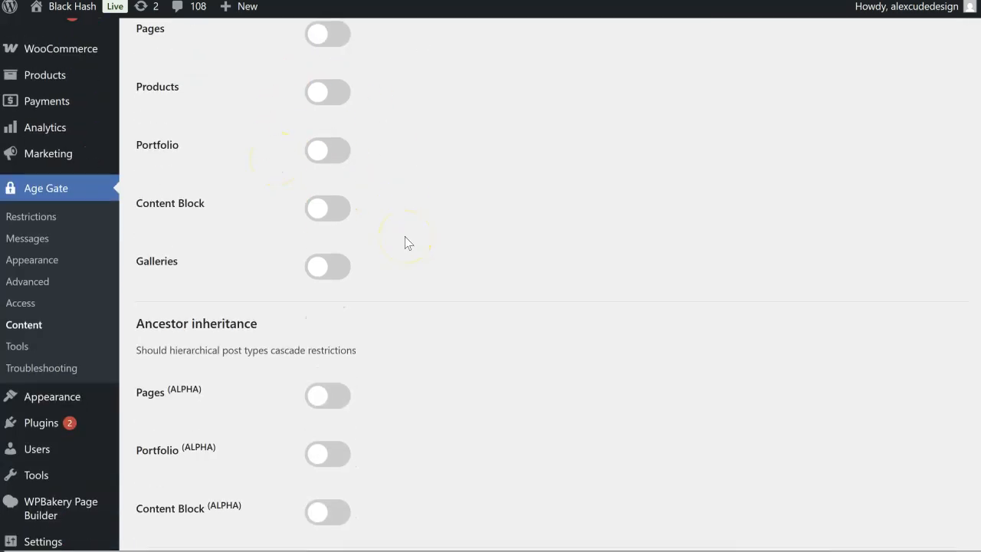
scroll(down, 3)
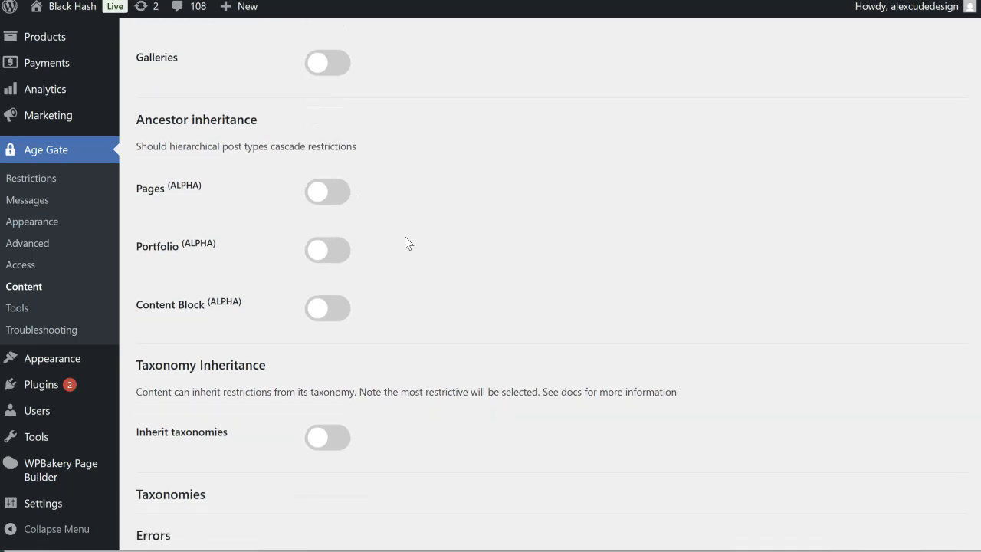
scroll(down, 3)
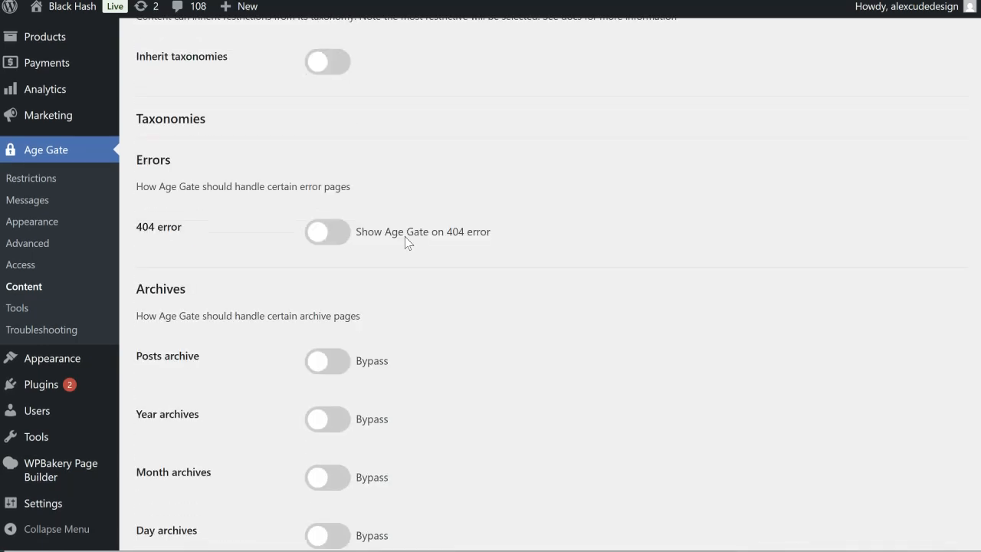
scroll(down, 3)
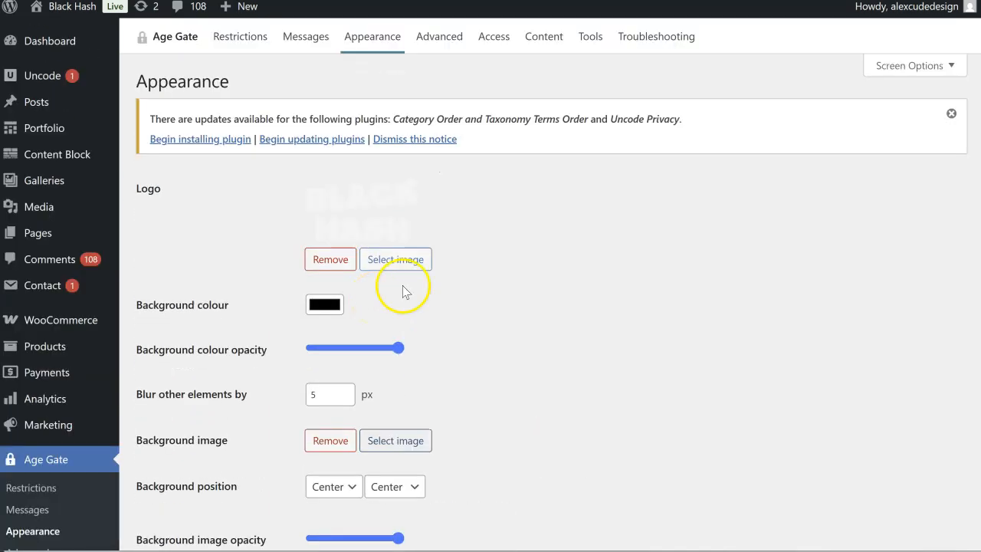
mouse_move(437, 335)
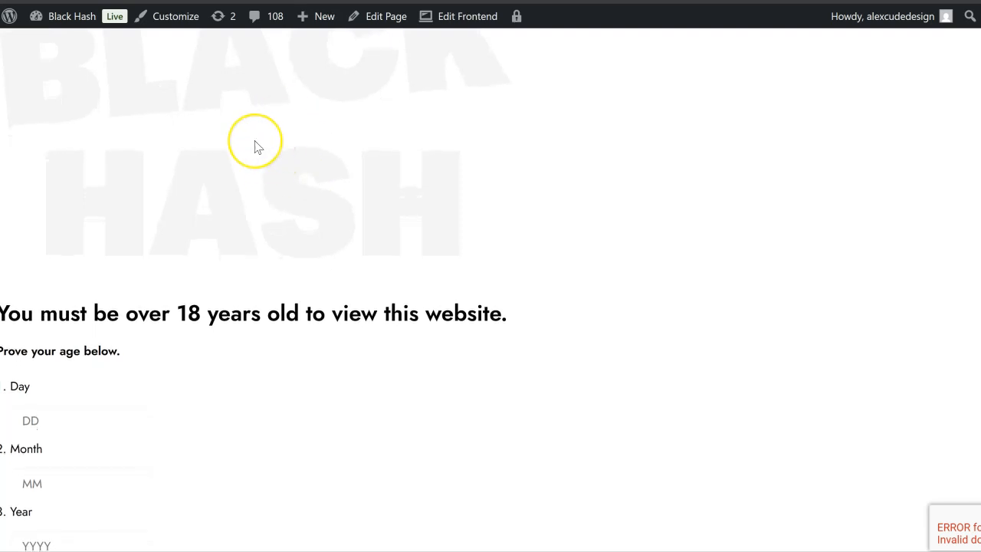
Scroll the Appearance settings that keep the Black Hash logo and black background
scroll(down, 3)
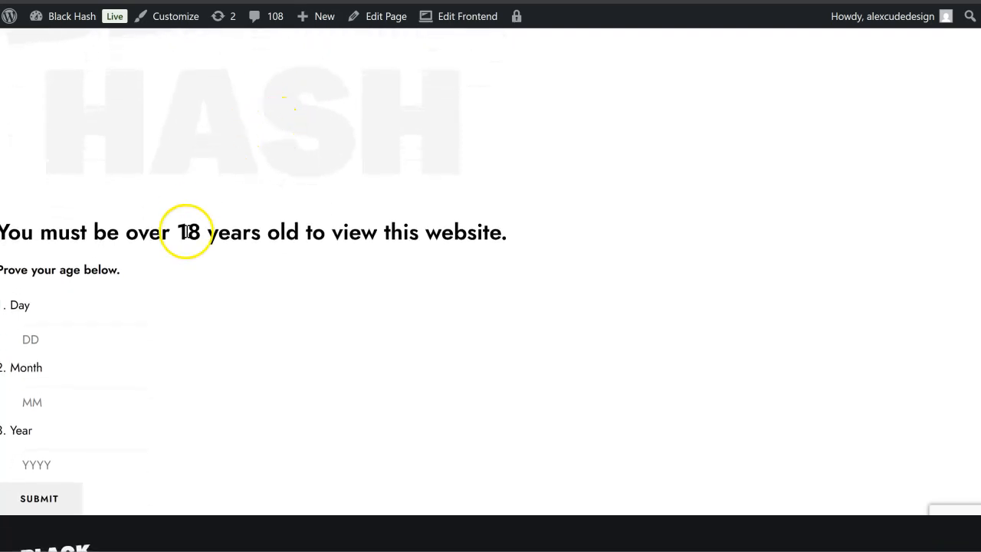
mouse_move(89, 350)
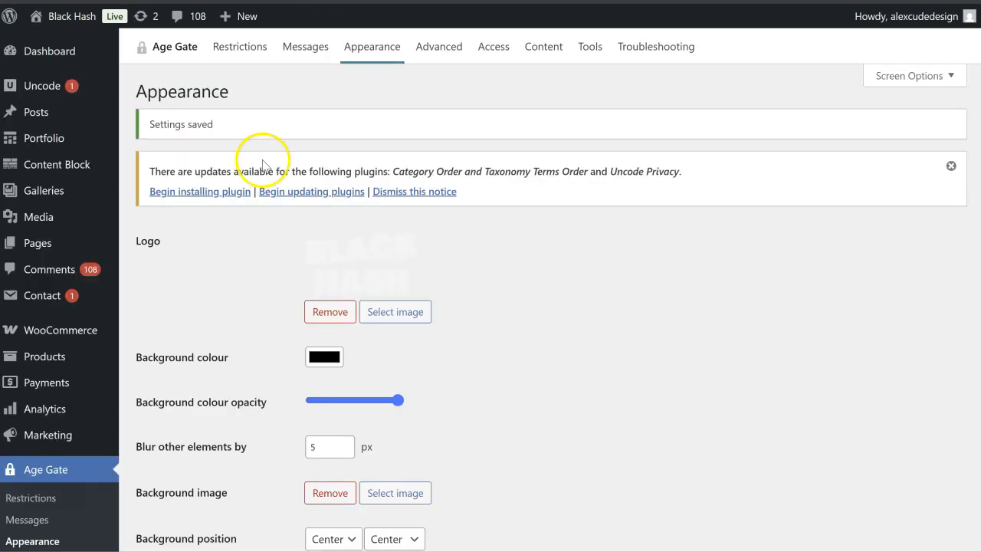
Turn on Layout 'Use plugin style on the front end' and save the appearance settings
scroll(down, 3)
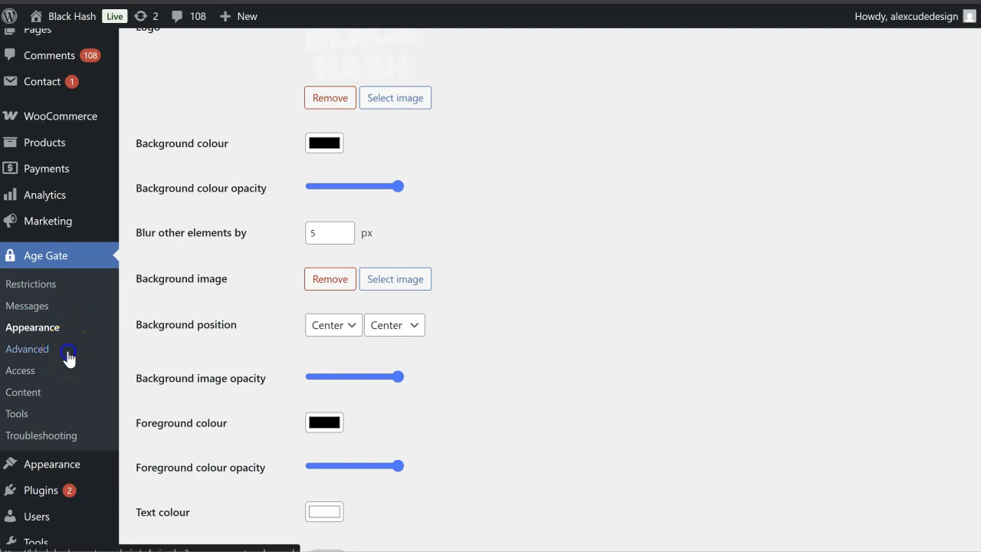
click(27, 349)
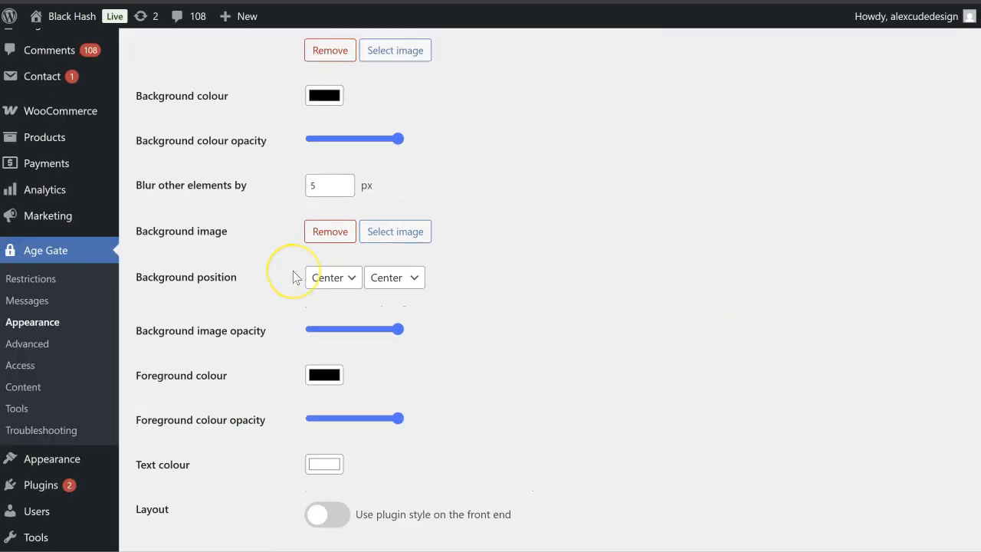
scroll(down, 3)
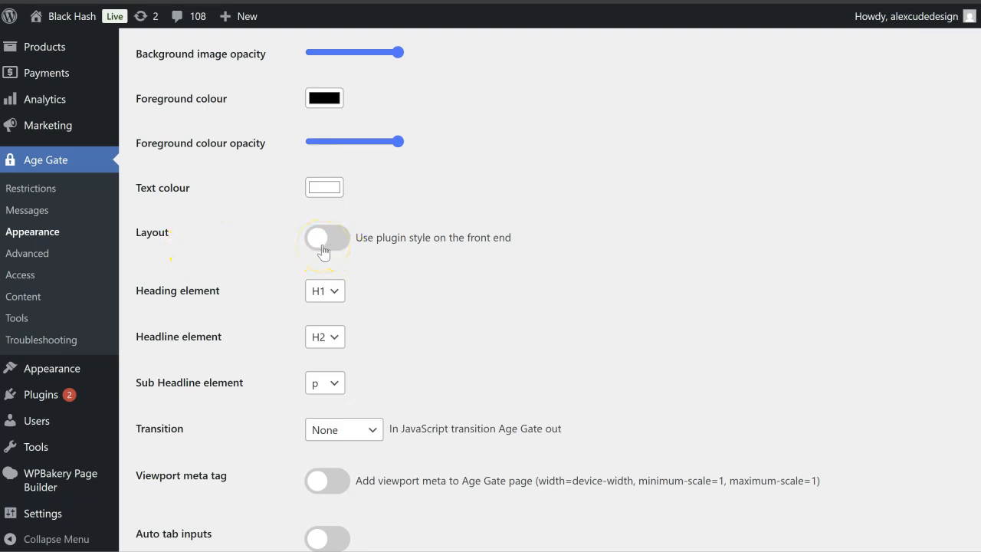
scroll(down, 3)
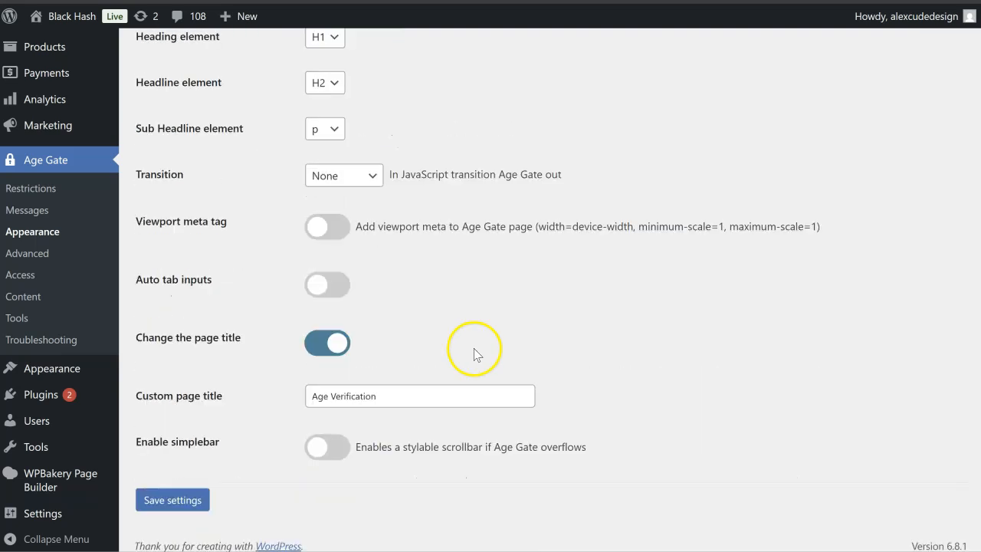
click(172, 500)
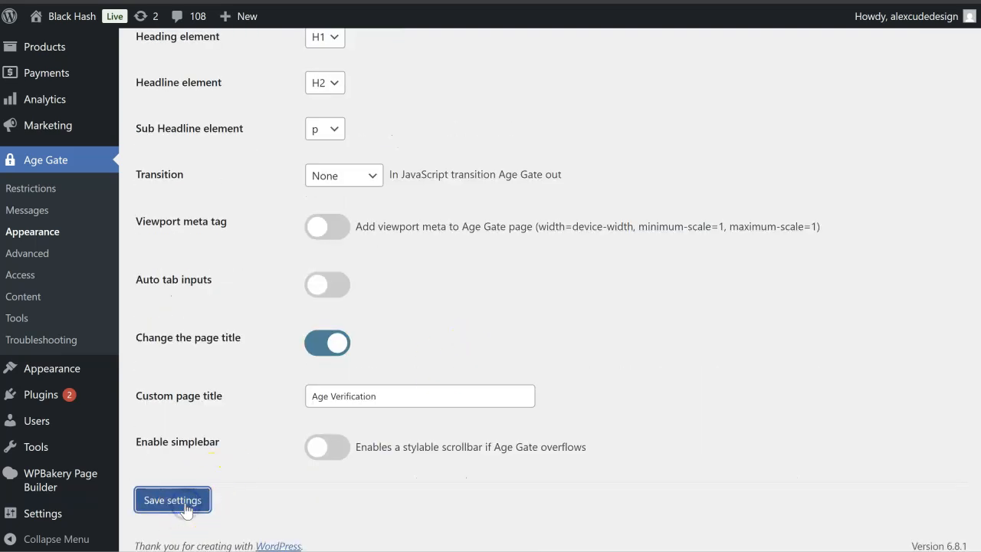
click(172, 499)
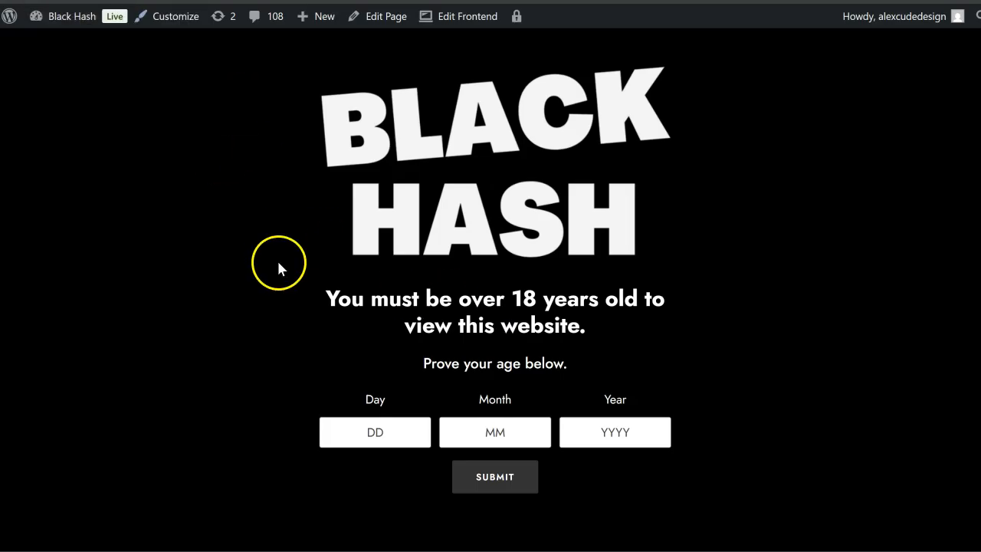
mouse_move(383, 354)
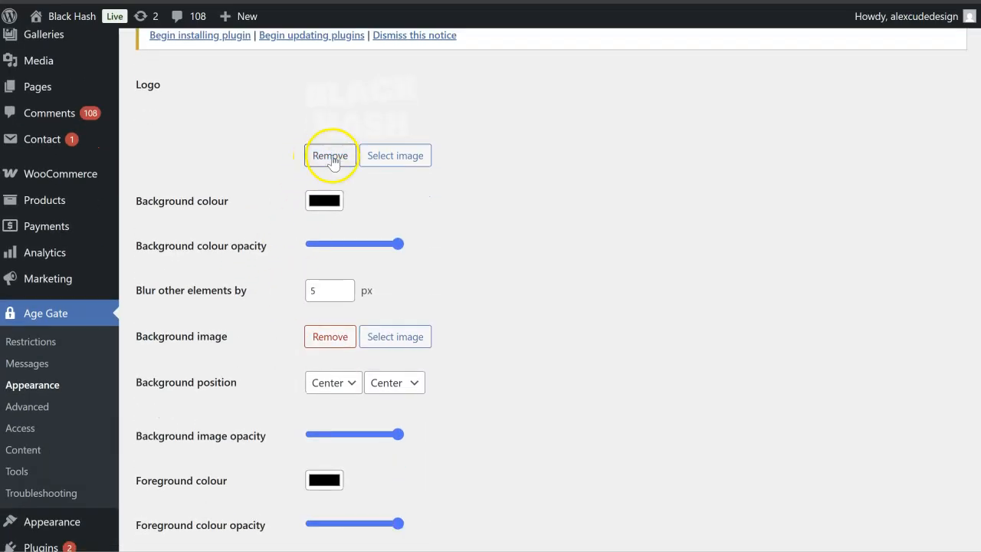
scroll(down, 3)
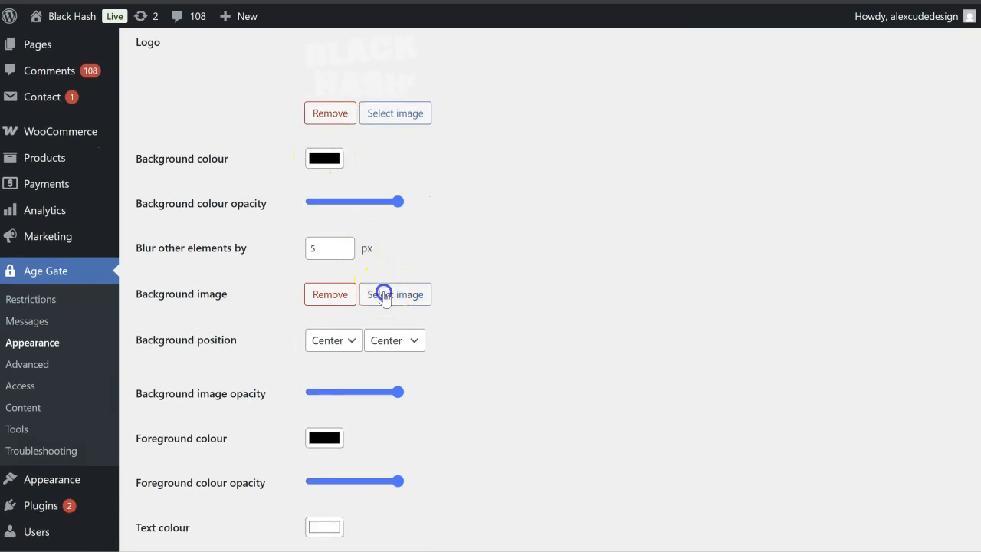
click(395, 294)
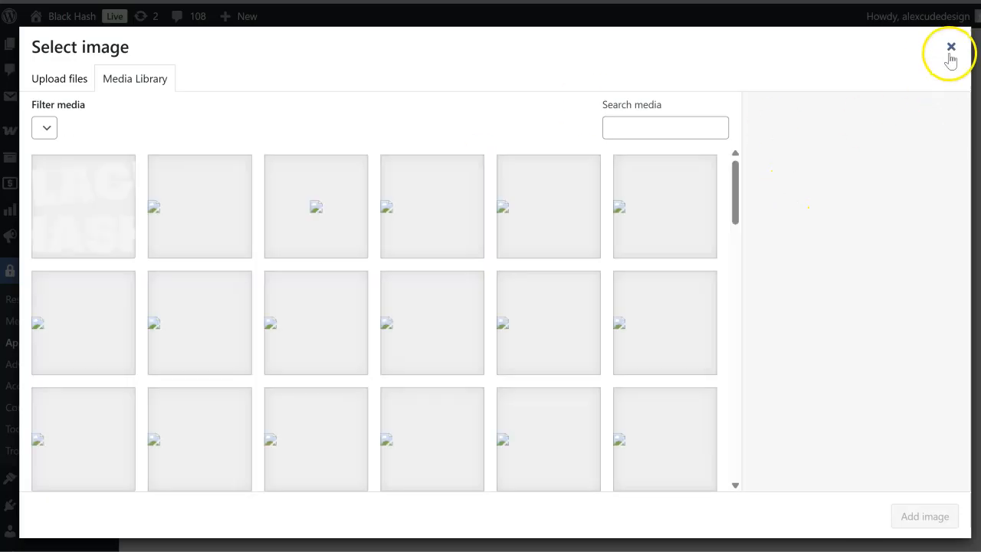
click(950, 47)
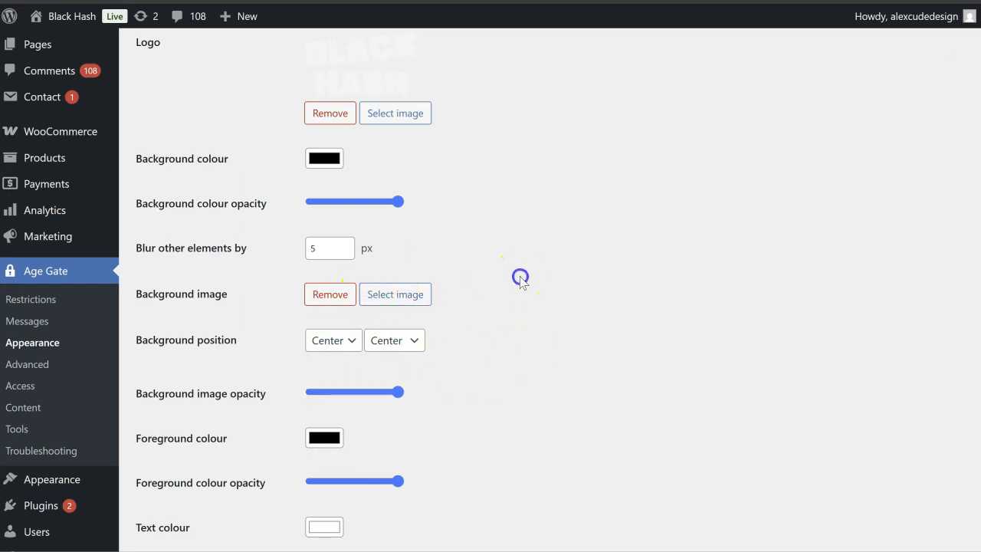
scroll(down, 3)
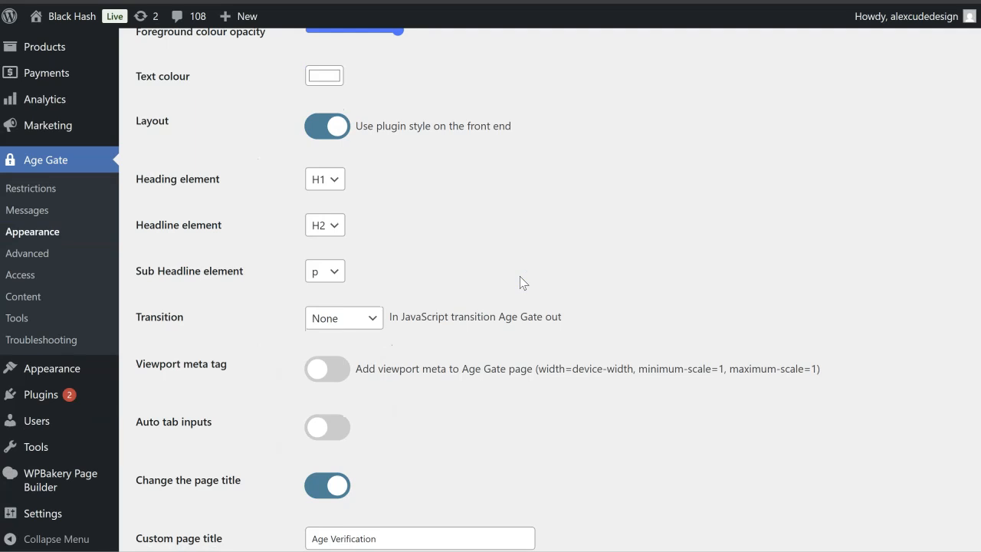
scroll(down, 3)
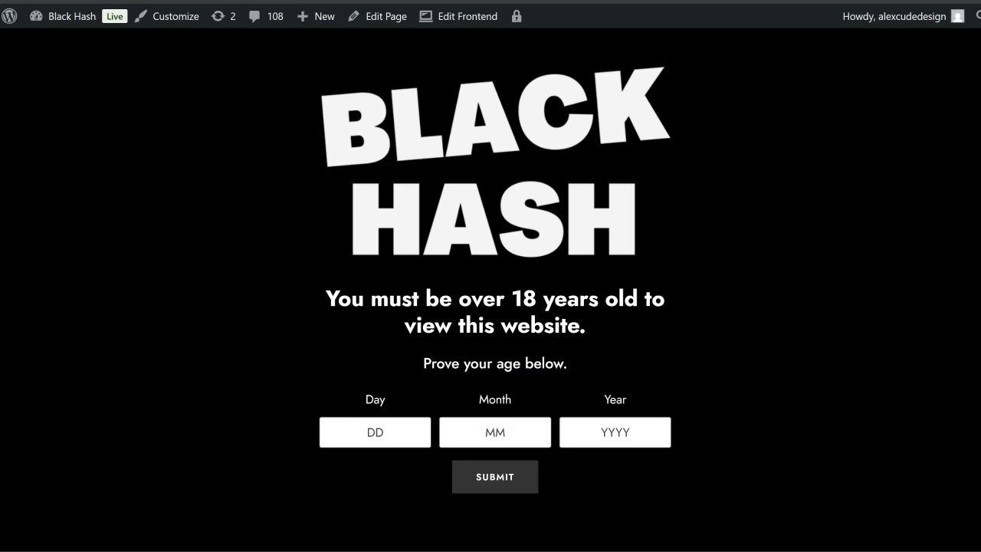
Place the cursor in the age gate's Year (YYYY) field on the Black Hash site
click(615, 432)
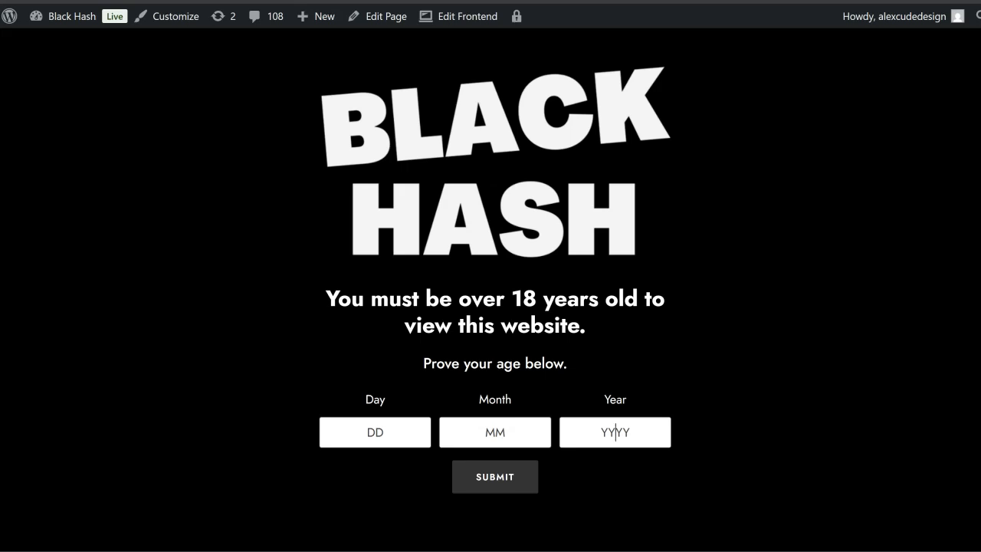